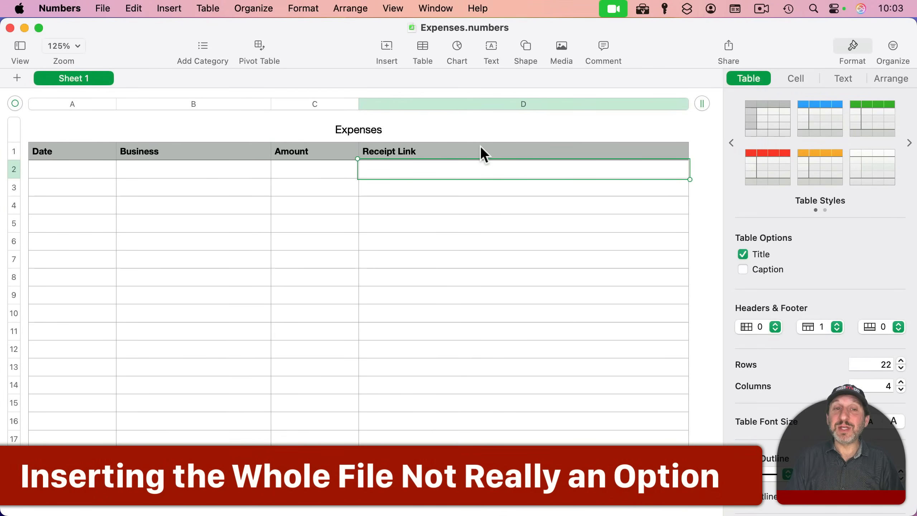
pyautogui.moveTo(62, 178)
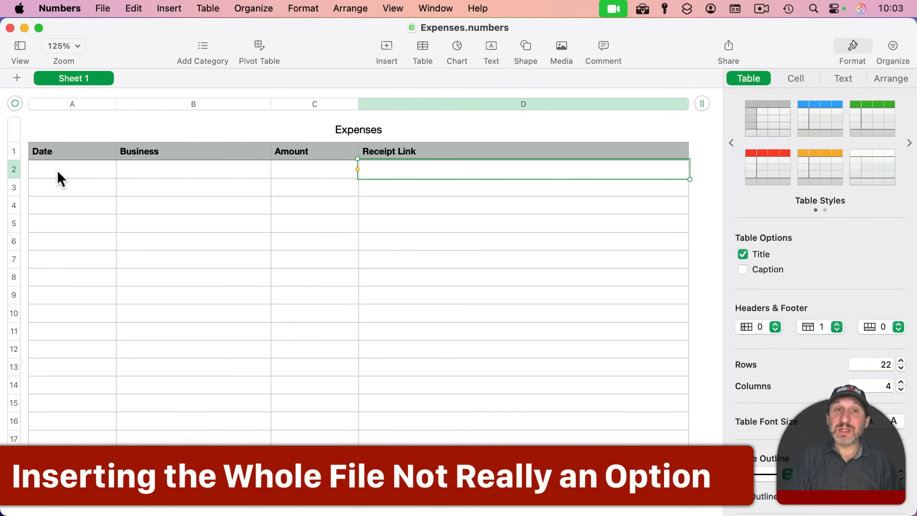
pyautogui.moveTo(316, 178)
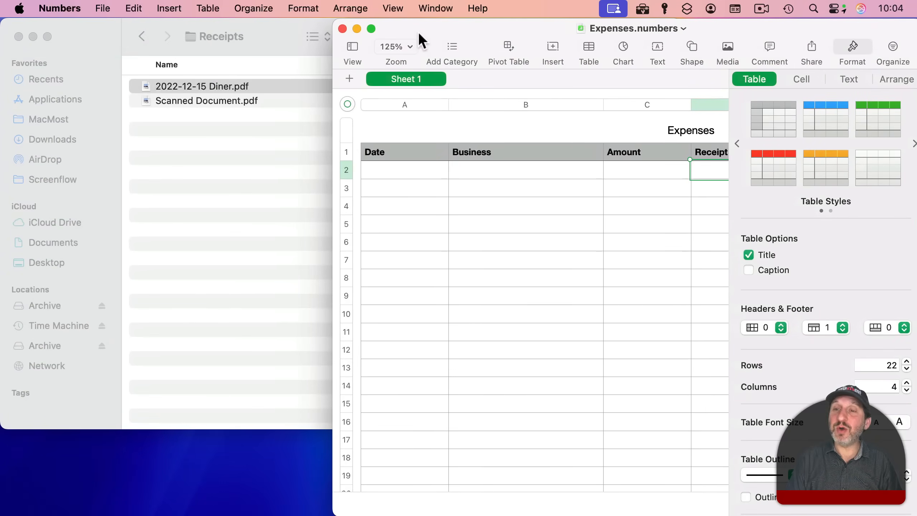
pyautogui.moveTo(193, 95)
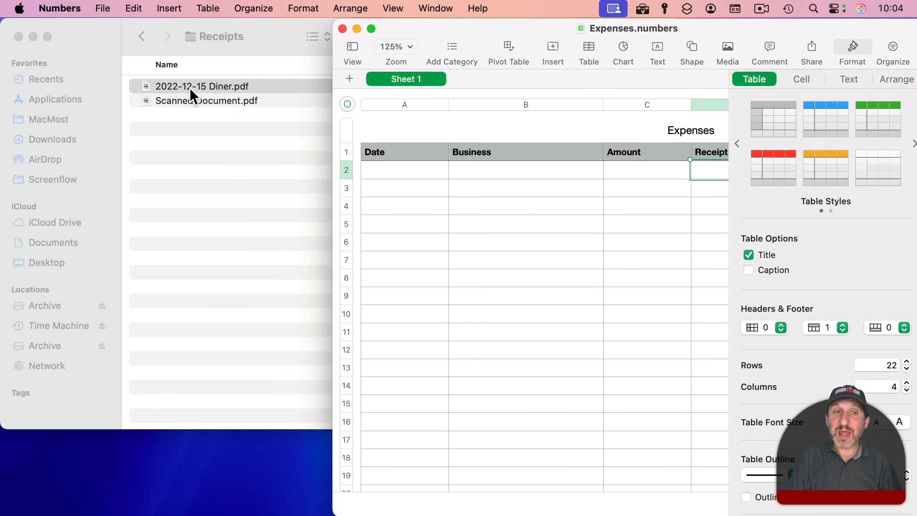
# Drop 2022-12-15 Diner.pdf onto the Receipt Link cell, then delete it again.
pyautogui.hscroll(3)
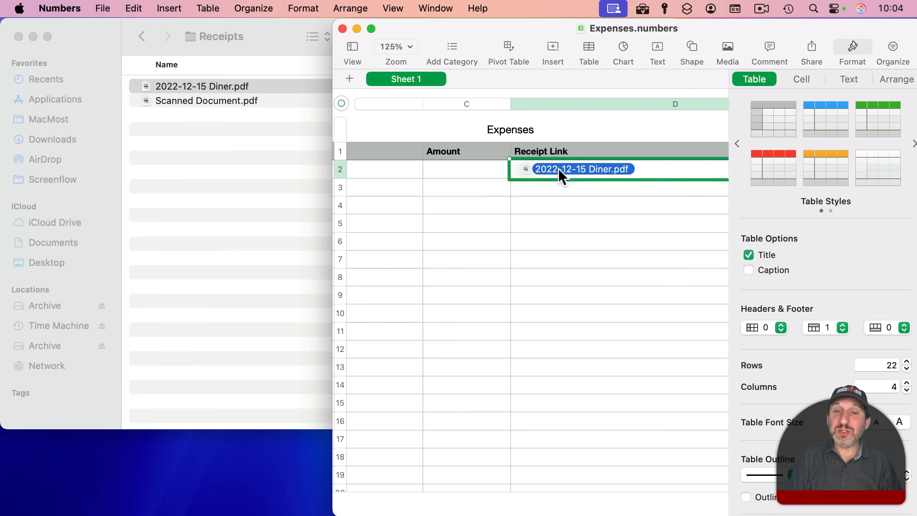
pyautogui.press('Delete')
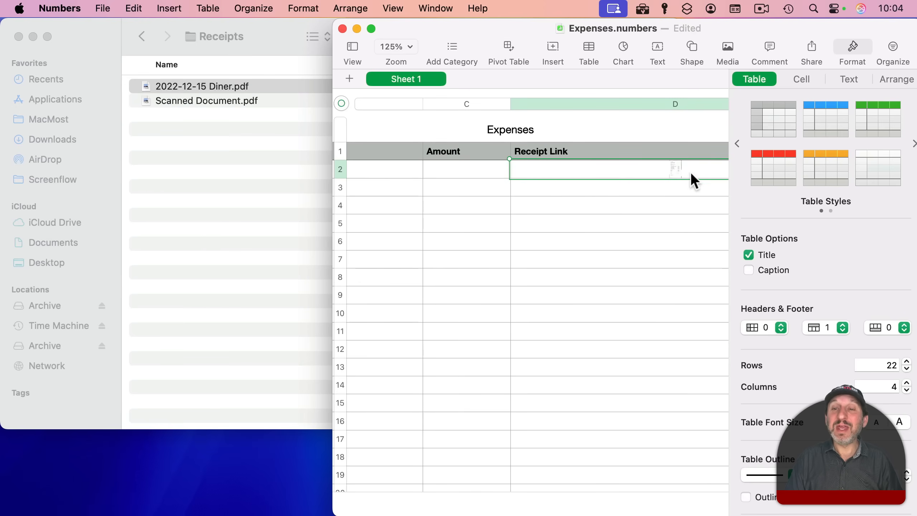
pyautogui.moveTo(685, 175)
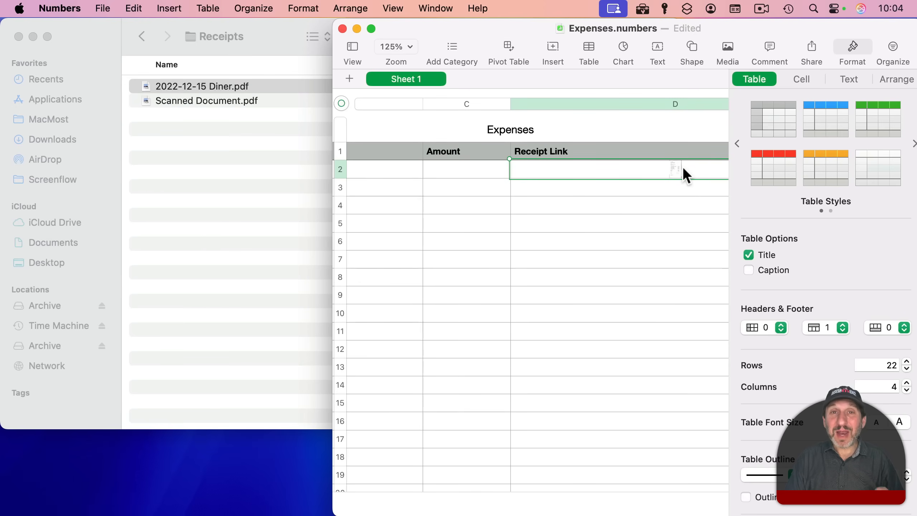
pyautogui.moveTo(666, 178)
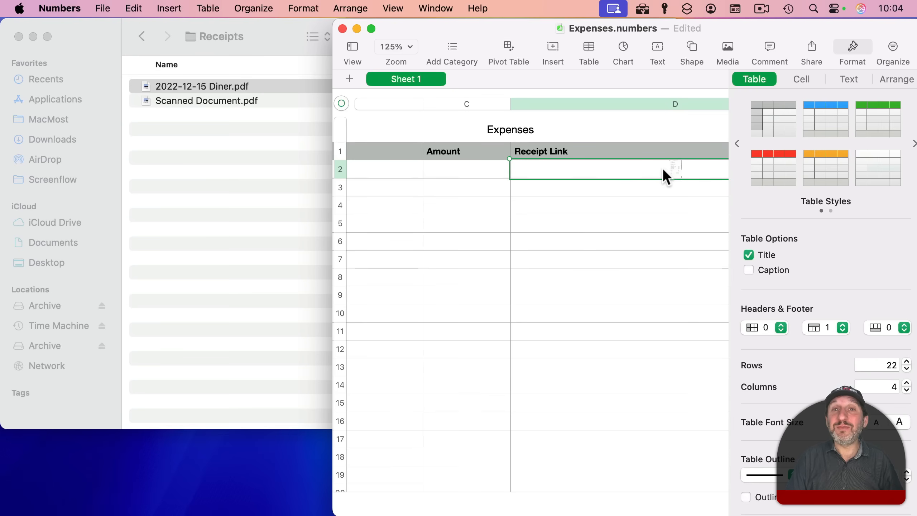
pyautogui.moveTo(625, 177)
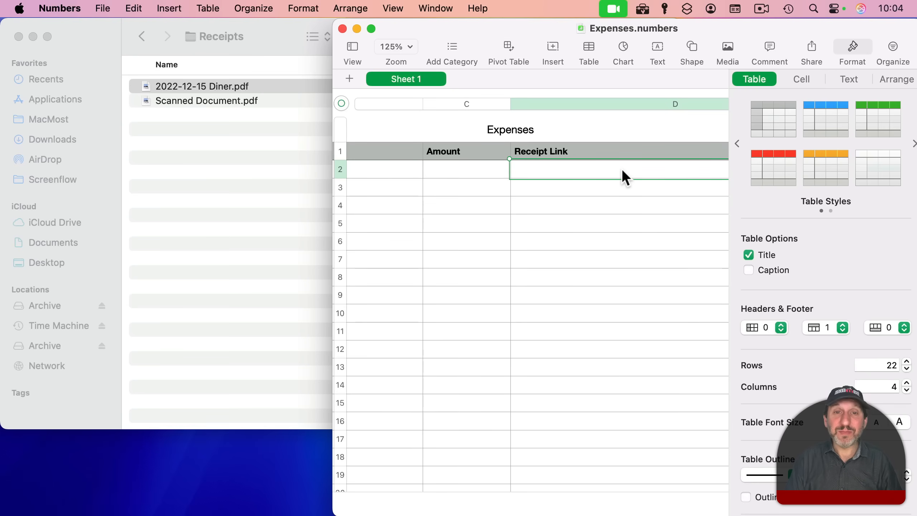
# Copy the file name 2022-12-15 Diner.pdf from Finder into the Receipt Link cell.
pyautogui.click(202, 86)
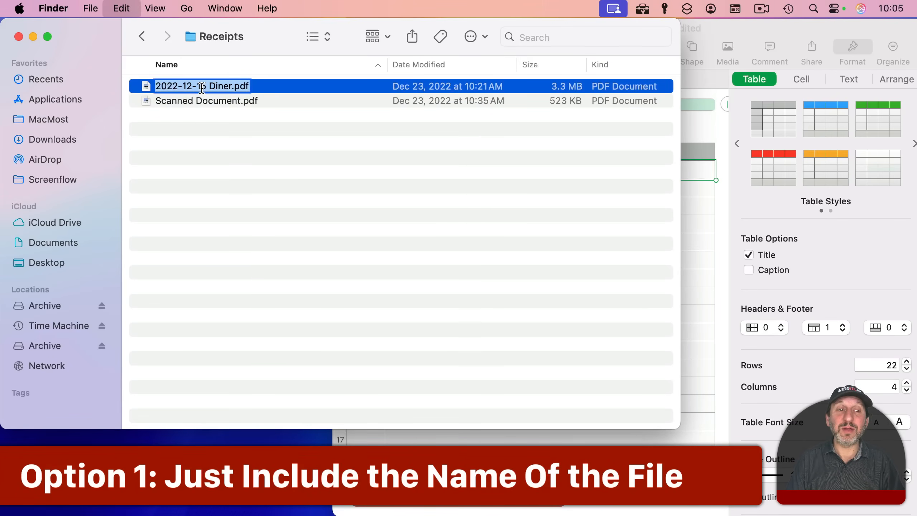
pyautogui.press('cmd+v')
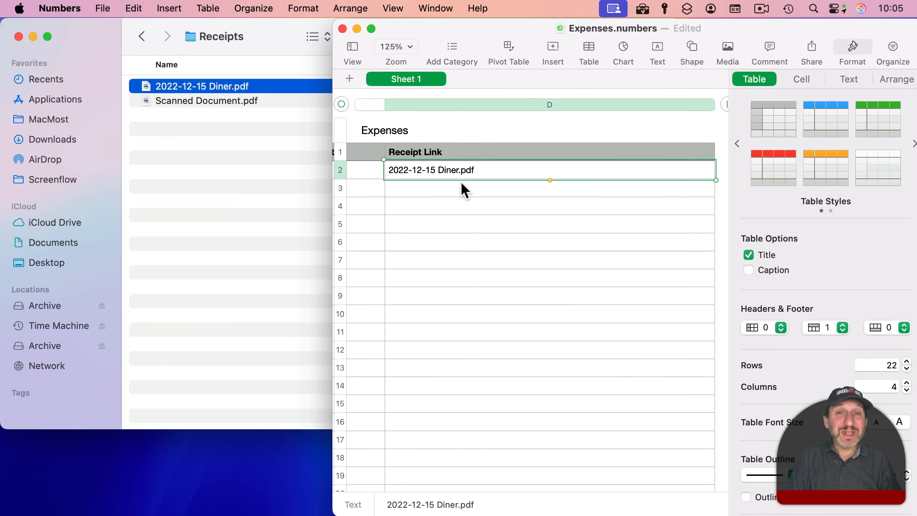
pyautogui.moveTo(500, 177)
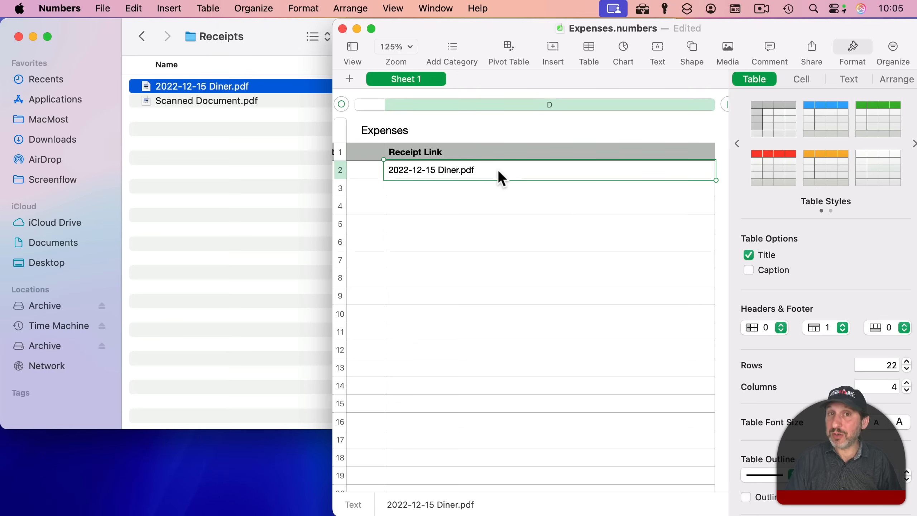
pyautogui.moveTo(240, 213)
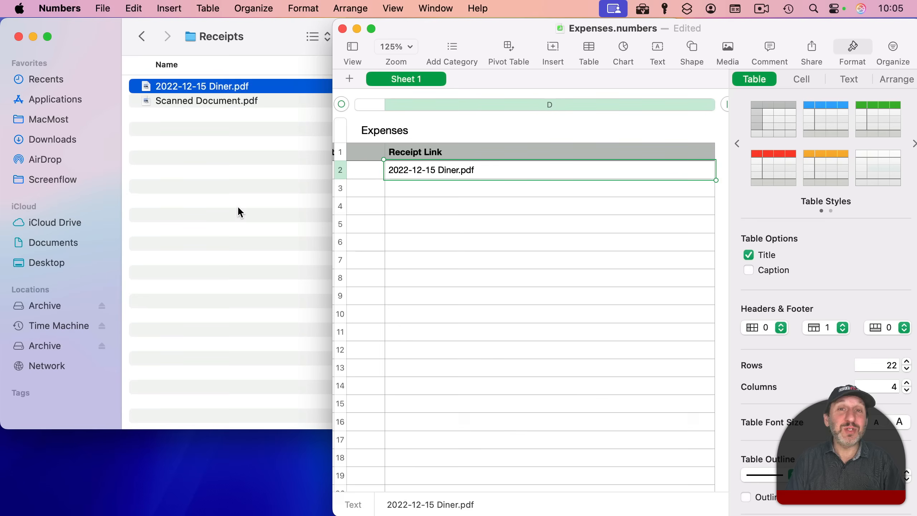
pyautogui.moveTo(488, 180)
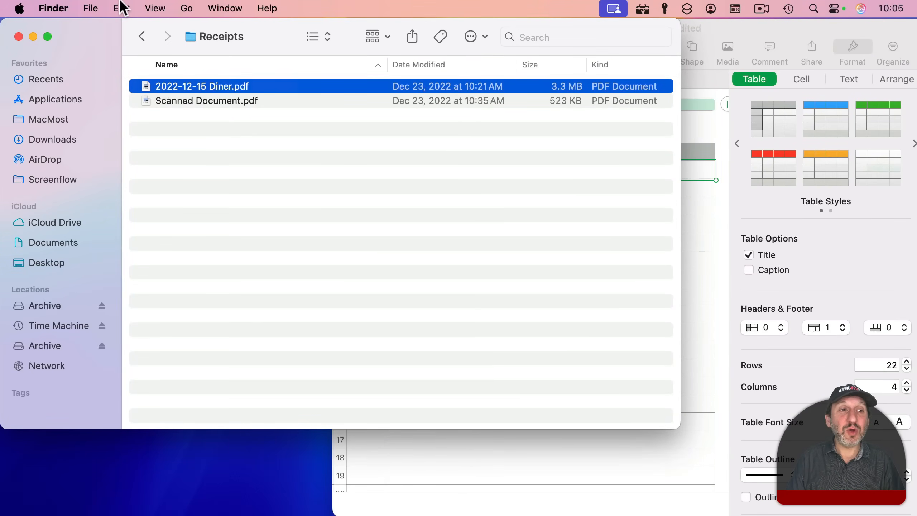
# Copy 2022-12-15 Diner.pdf as a full pathname via the Edit menu with Option held.
pyautogui.click(121, 8)
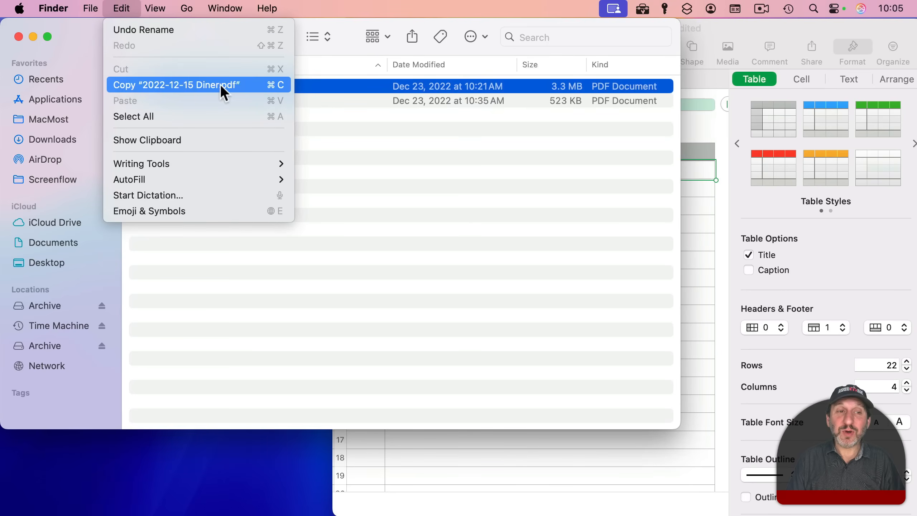
pyautogui.moveTo(251, 92)
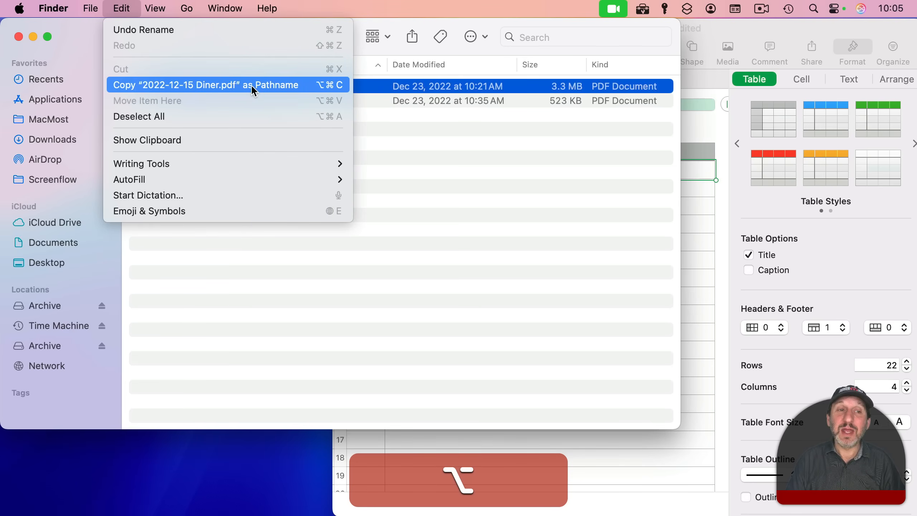
pyautogui.moveTo(292, 95)
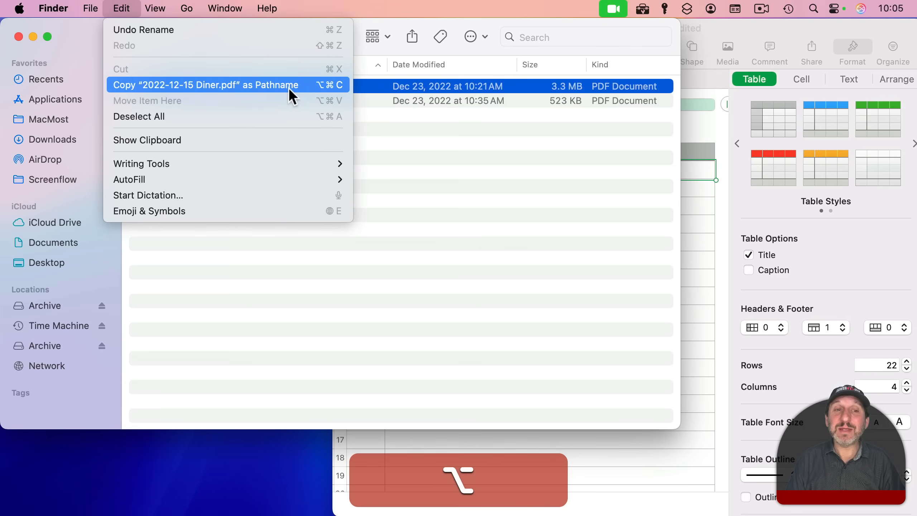
pyautogui.moveTo(319, 97)
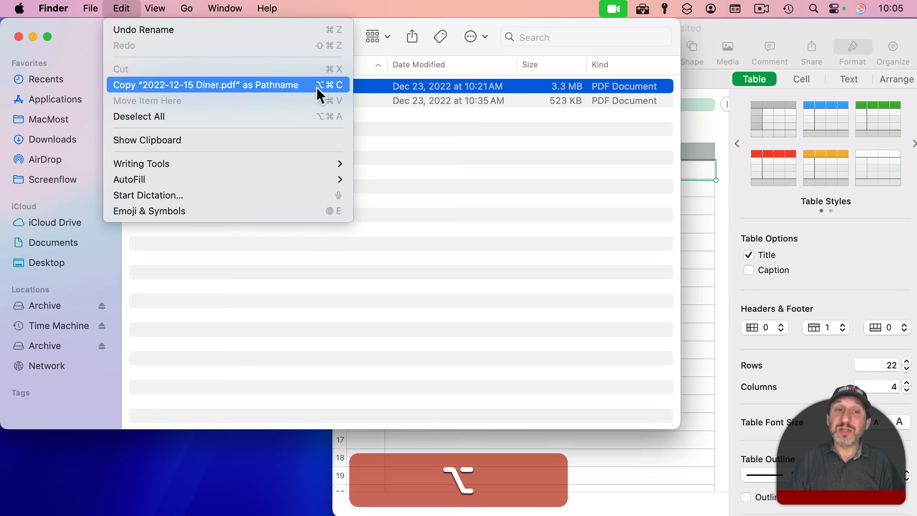
pyautogui.moveTo(310, 93)
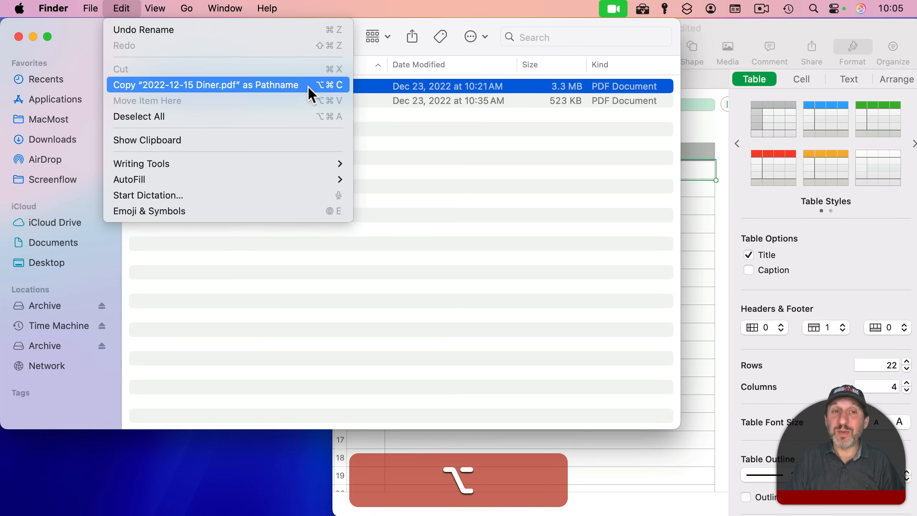
pyautogui.moveTo(336, 97)
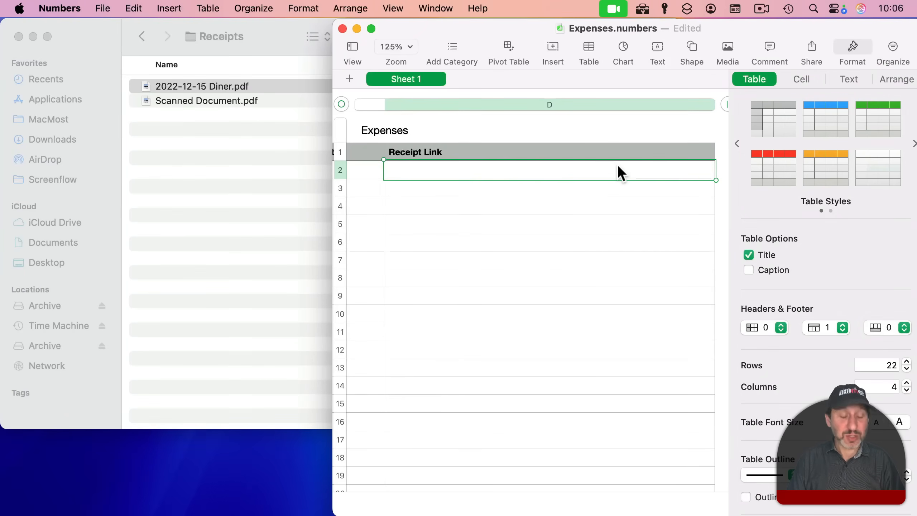
# Fill cell D2 with the full path /Users/macmost/Documents/Receipts/2022-12-15 Diner.pdf.
pyautogui.write("'/Users/macmost/Documents/Receipts/2022-12-15 Diner.pdf'")
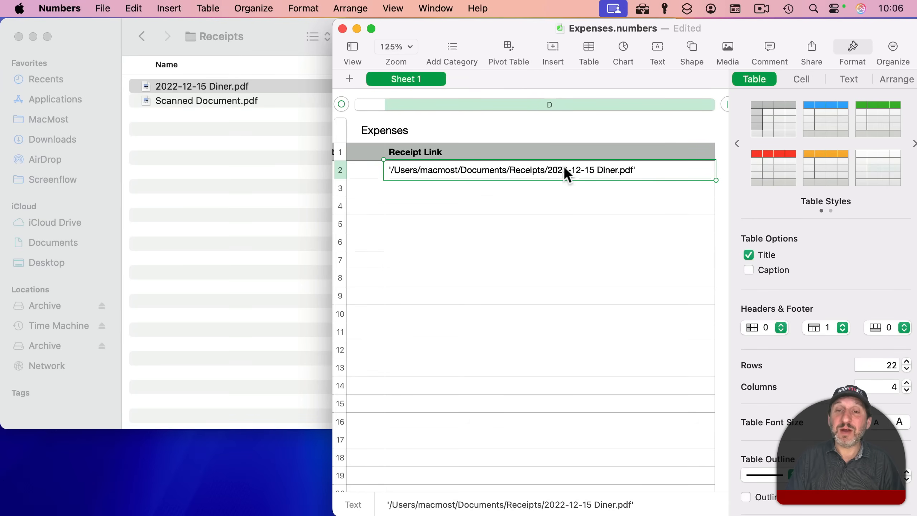
pyautogui.press('cmd+c')
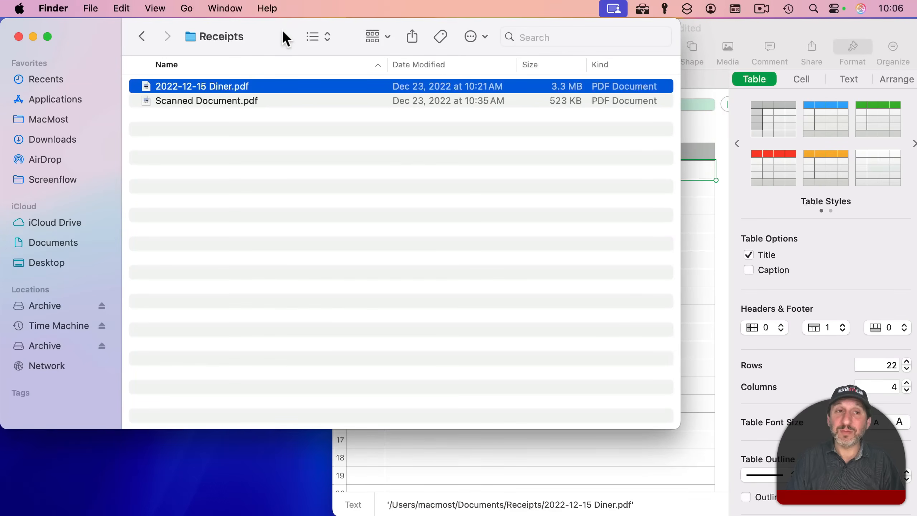
pyautogui.click(186, 8)
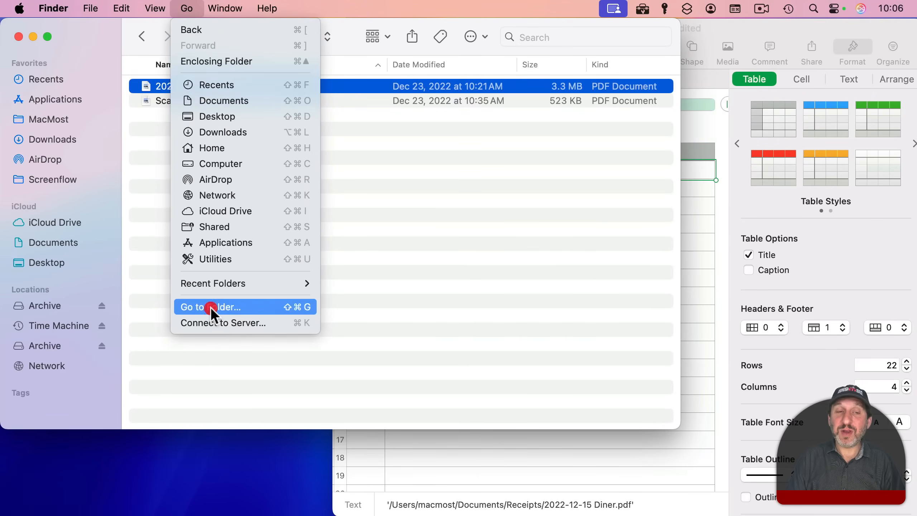
pyautogui.click(212, 307)
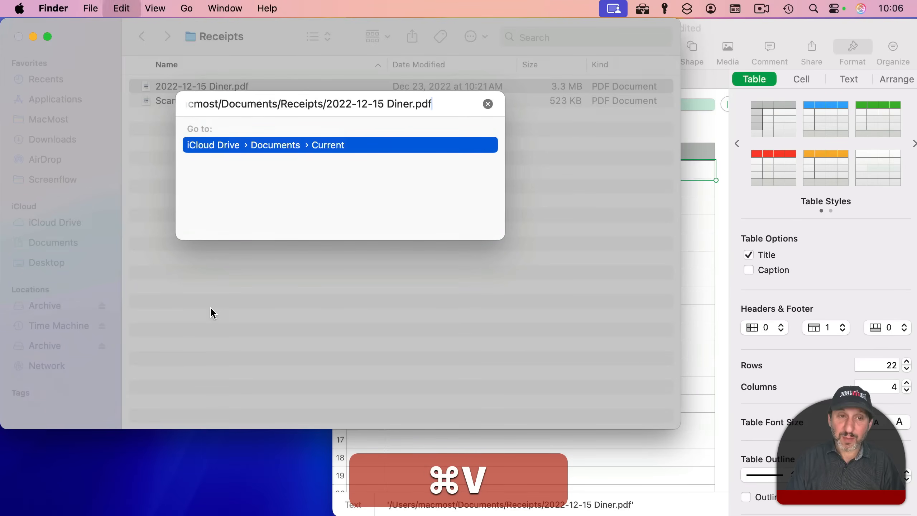
pyautogui.press('cmd+v')
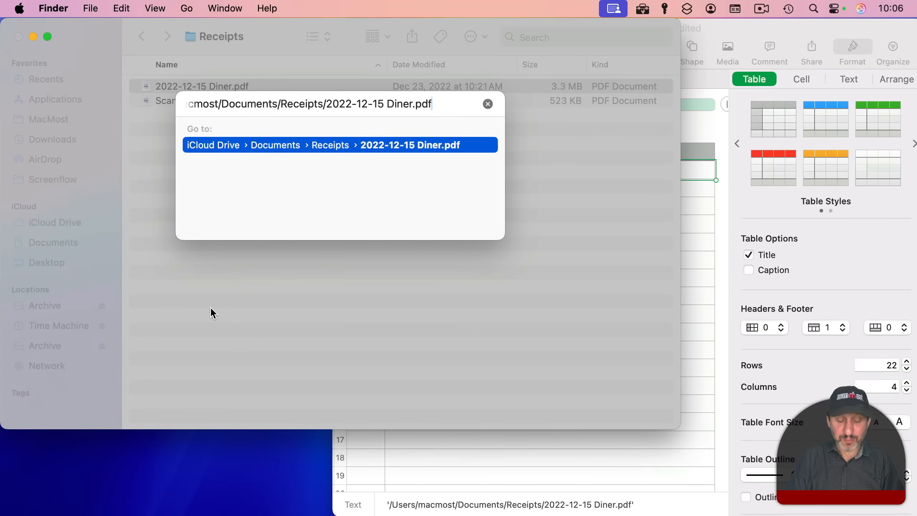
pyautogui.press('return')
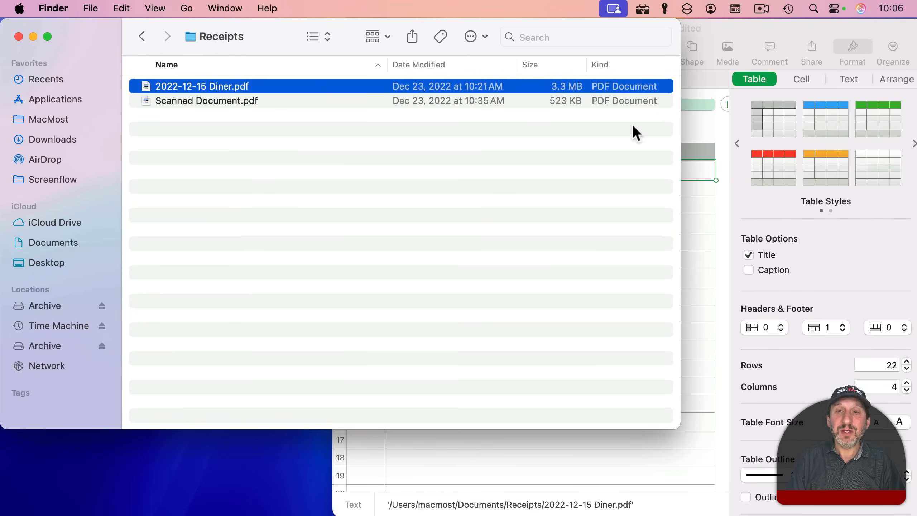
pyautogui.moveTo(711, 136)
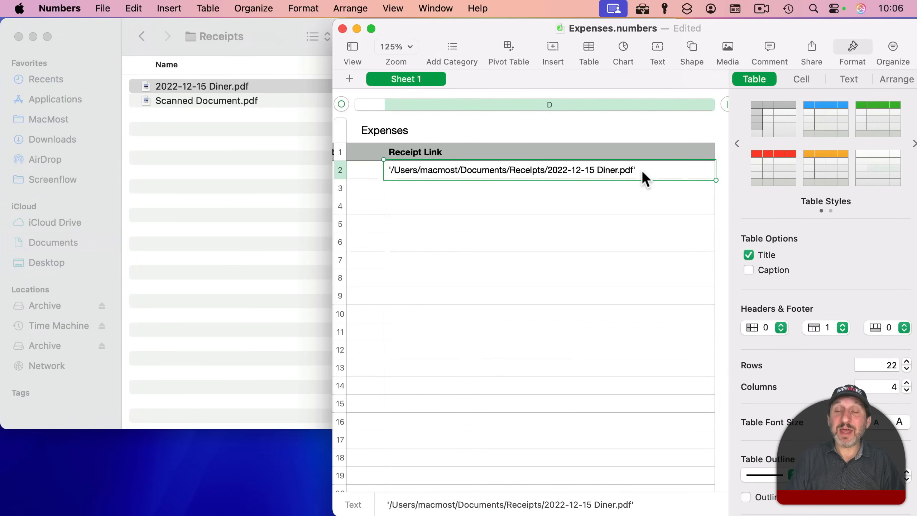
pyautogui.moveTo(500, 178)
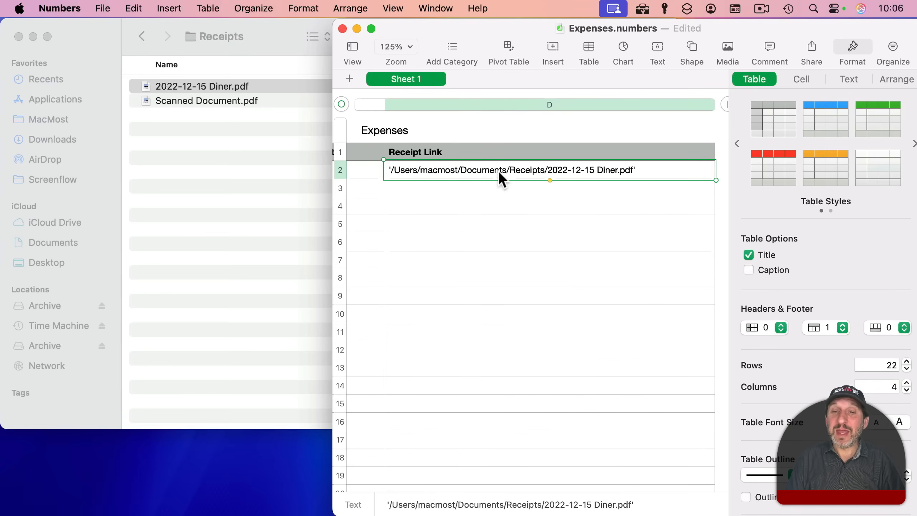
pyautogui.moveTo(490, 206)
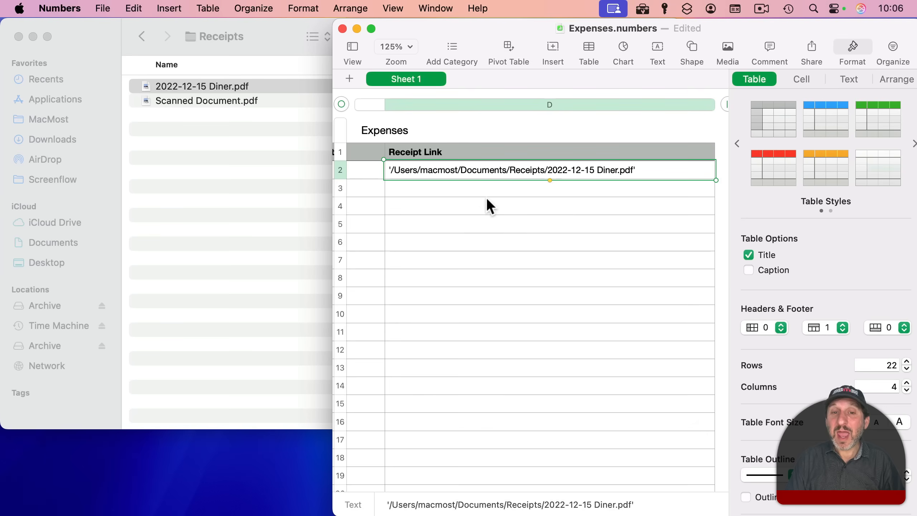
pyautogui.moveTo(467, 197)
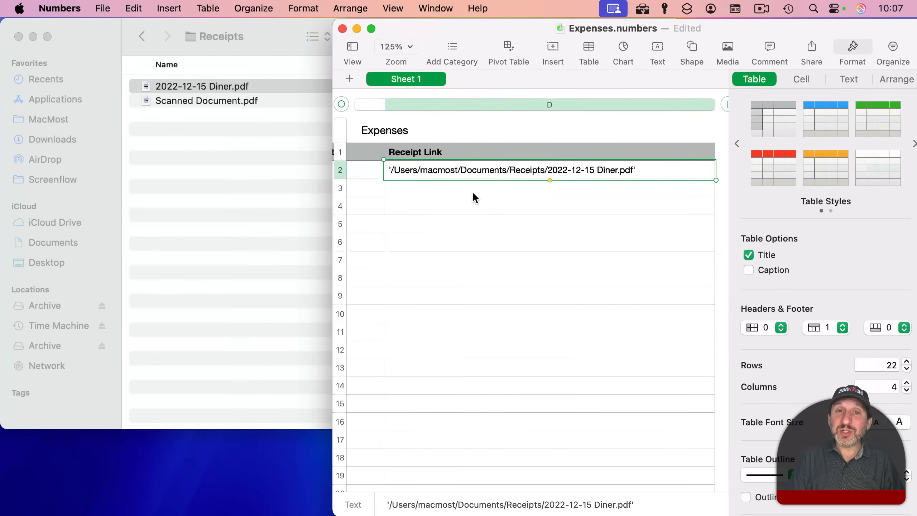
pyautogui.moveTo(471, 377)
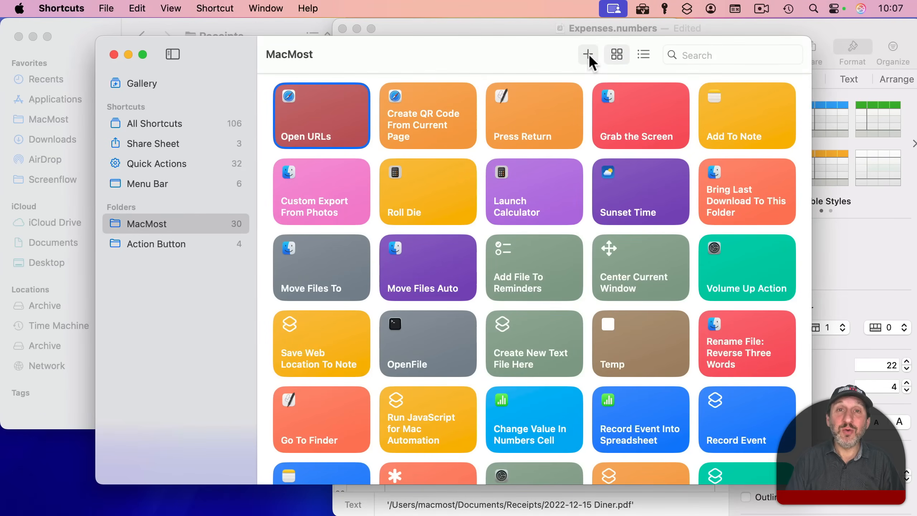
# Create a new shortcut named Open File From Path.
pyautogui.click(587, 54)
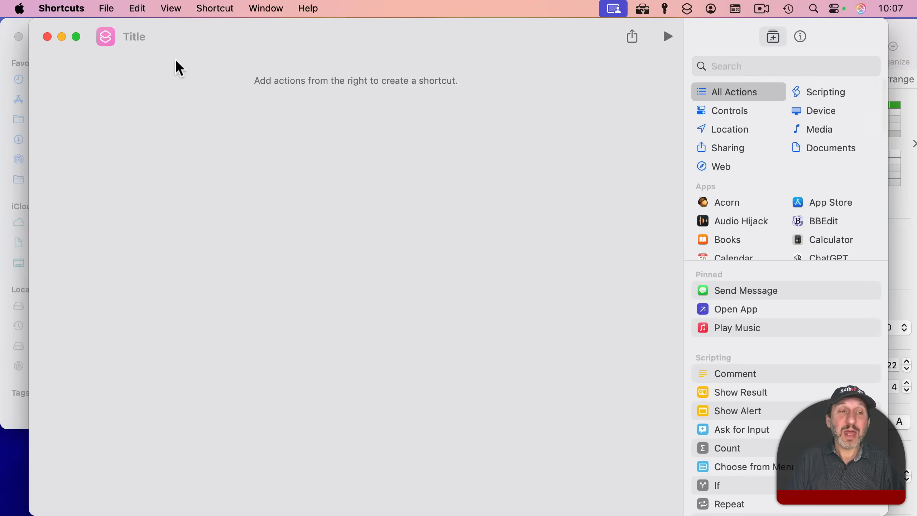
pyautogui.write('pen File From')
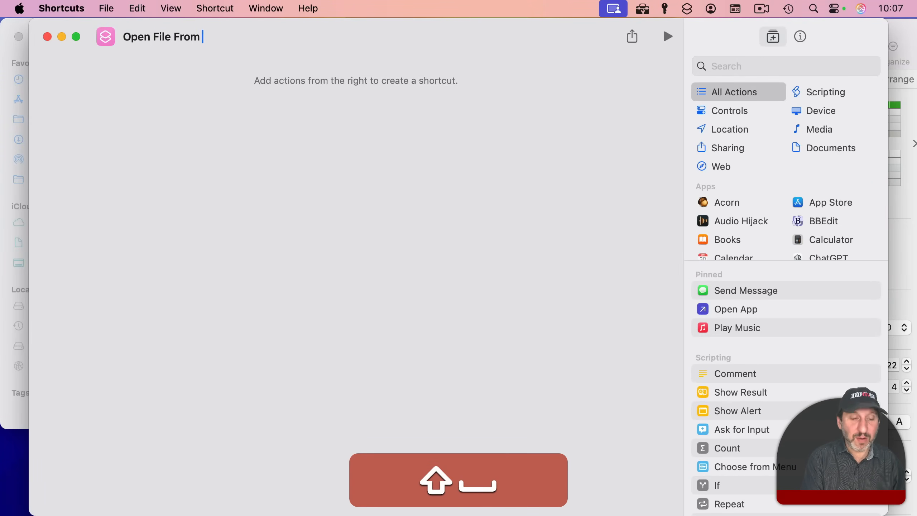
pyautogui.write('Path')
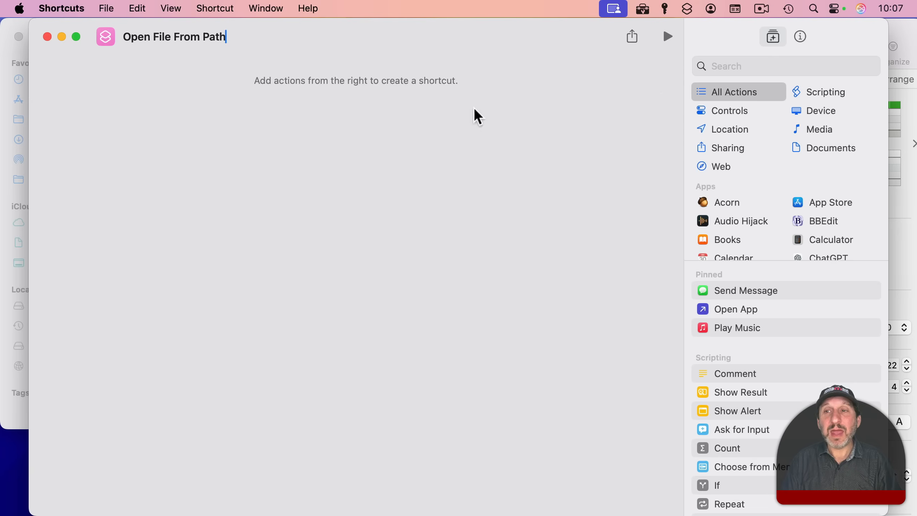
pyautogui.moveTo(800, 36)
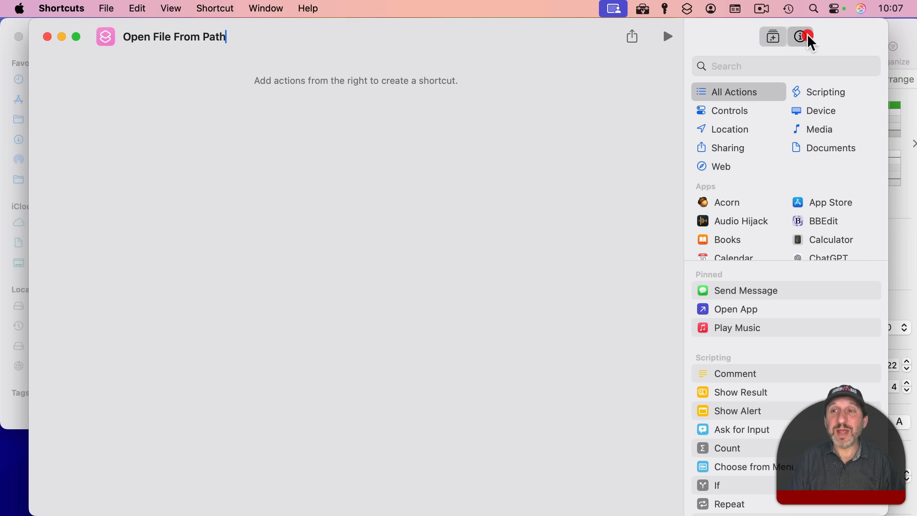
# Make it a Services Menu Quick Action accepting only Text input.
pyautogui.click(800, 36)
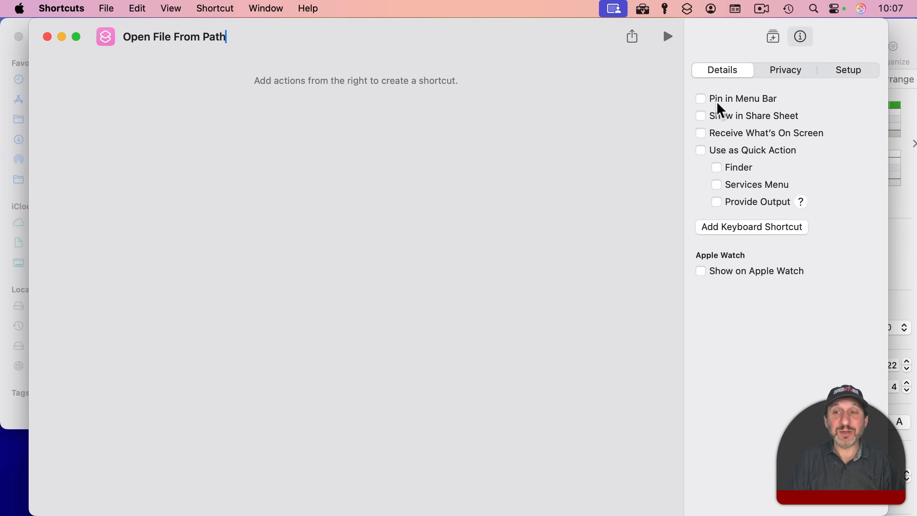
pyautogui.moveTo(701, 155)
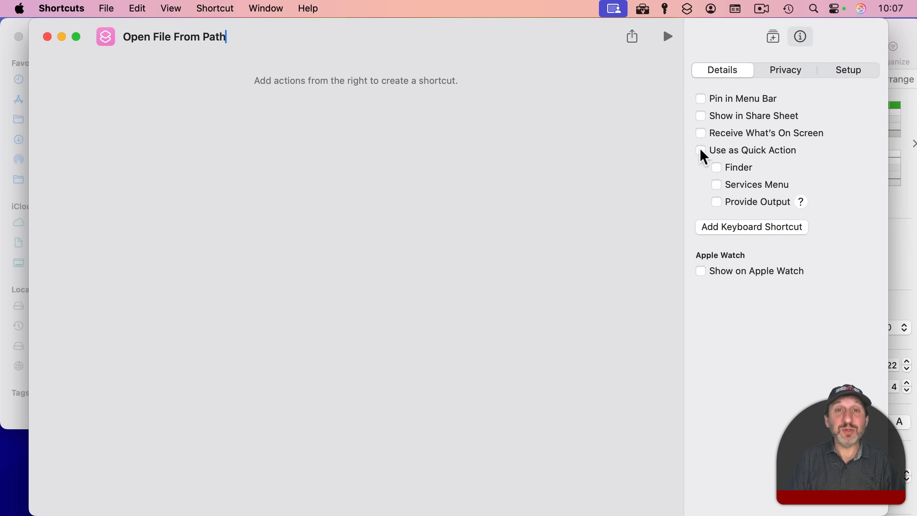
pyautogui.click(700, 149)
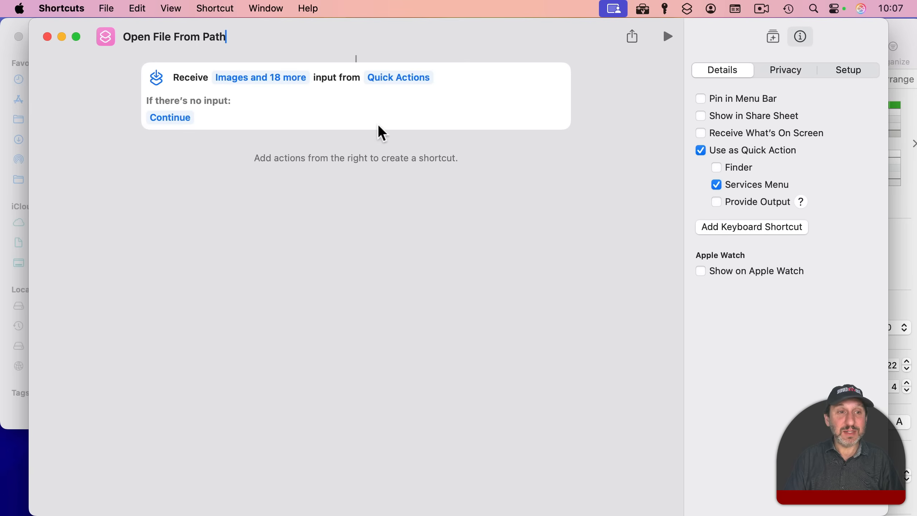
pyautogui.moveTo(269, 84)
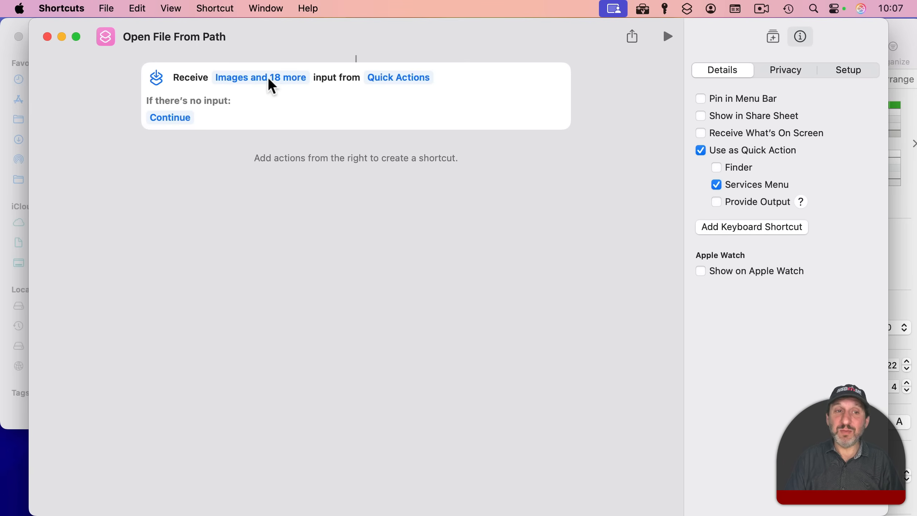
pyautogui.click(260, 78)
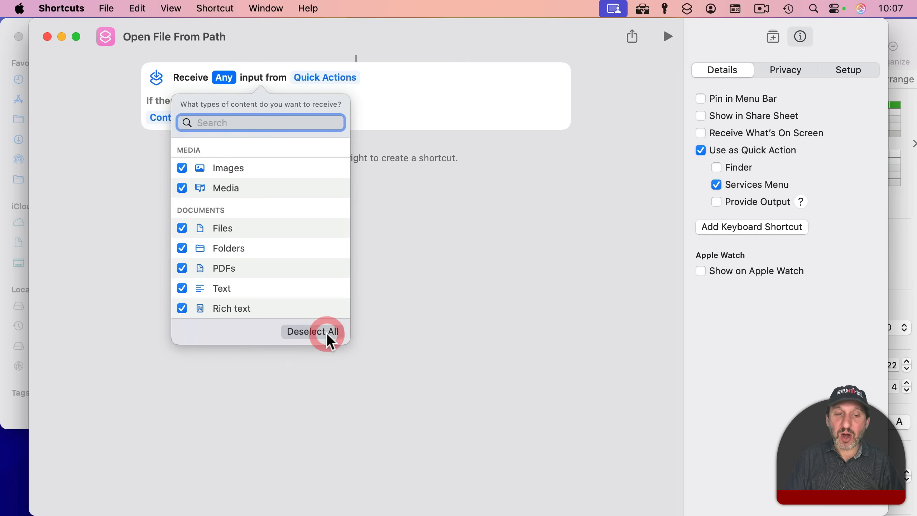
pyautogui.click(311, 331)
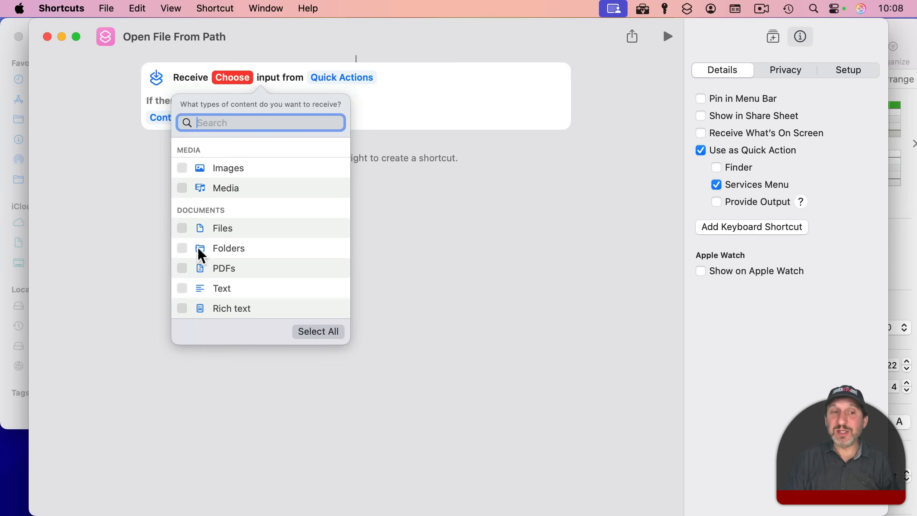
pyautogui.click(182, 288)
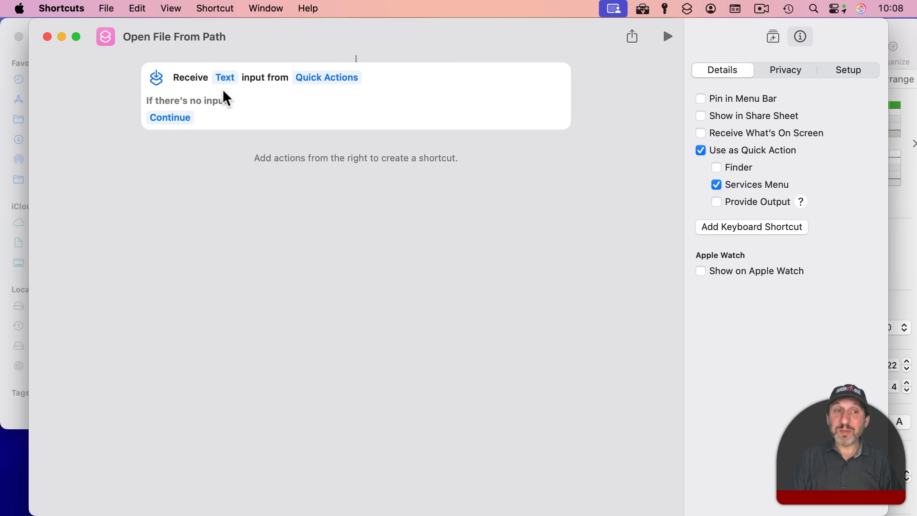
pyautogui.moveTo(144, 63)
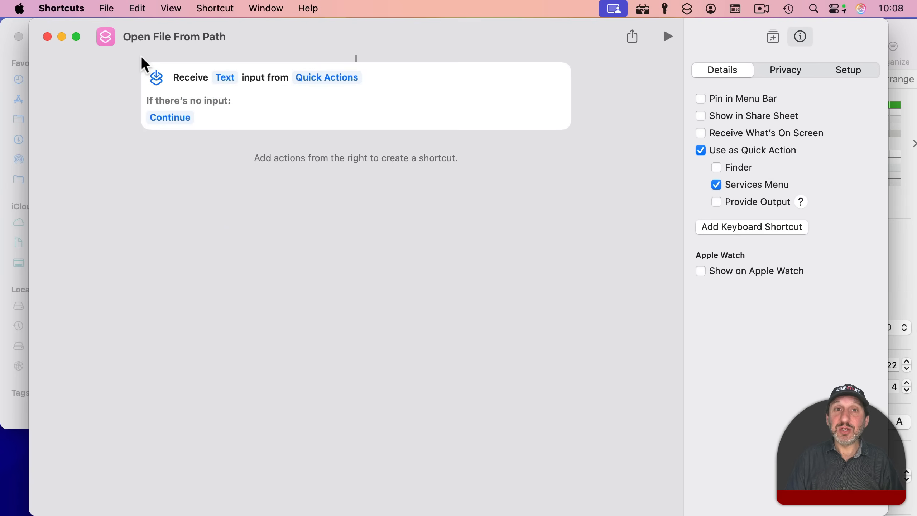
pyautogui.moveTo(730, 181)
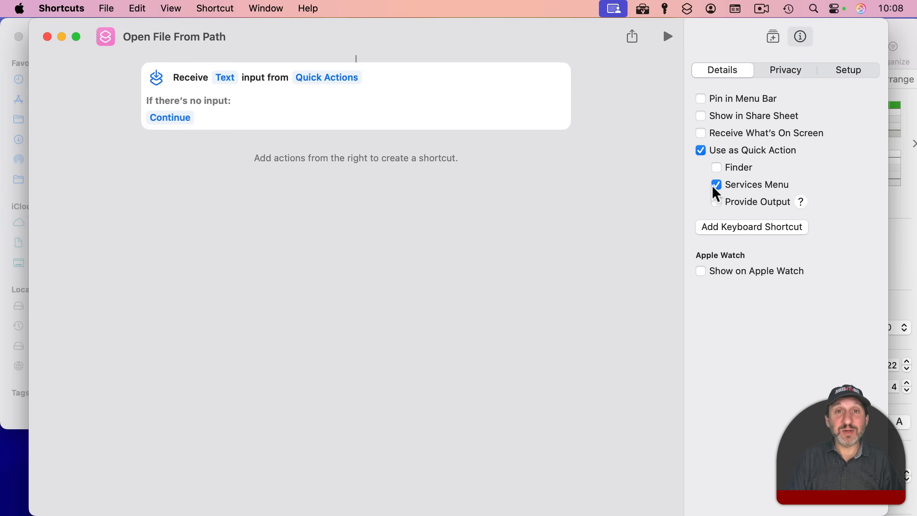
pyautogui.moveTo(752, 189)
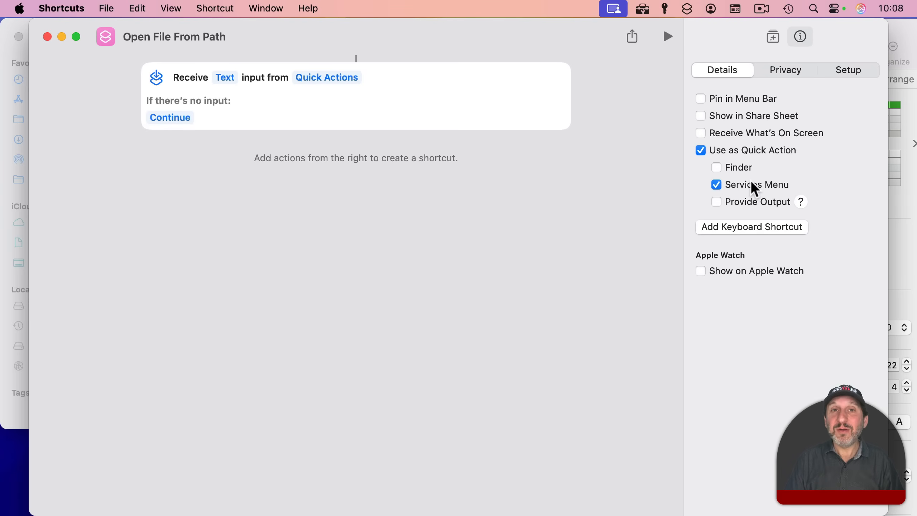
# Assign the keyboard shortcut Control-Option-Command-O to run the shortcut.
pyautogui.click(751, 227)
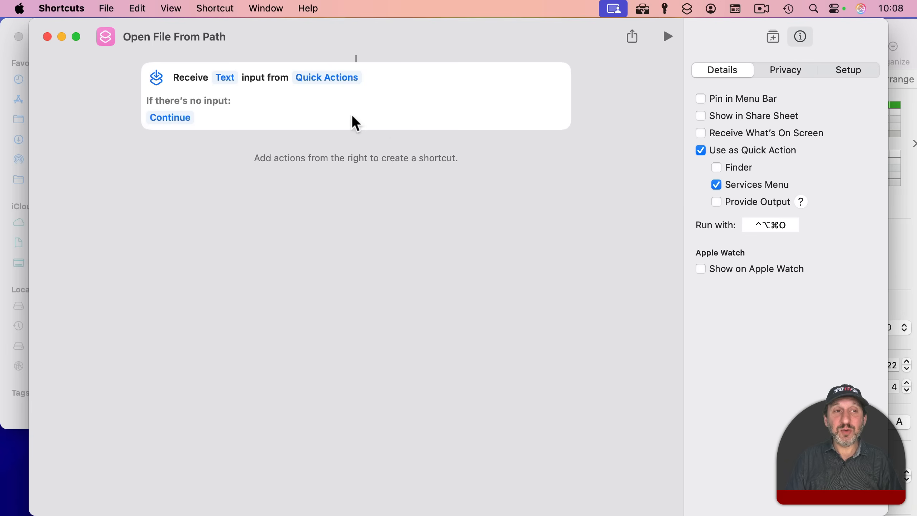
pyautogui.moveTo(768, 248)
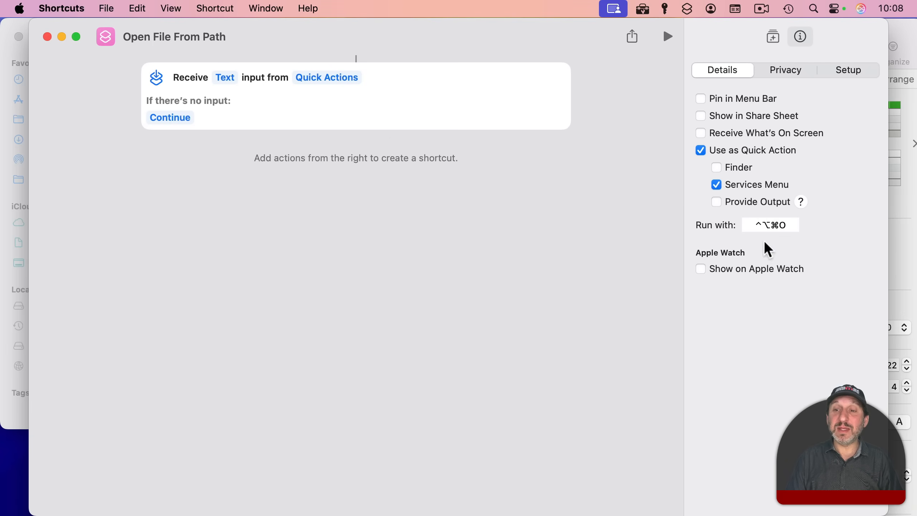
pyautogui.moveTo(264, 120)
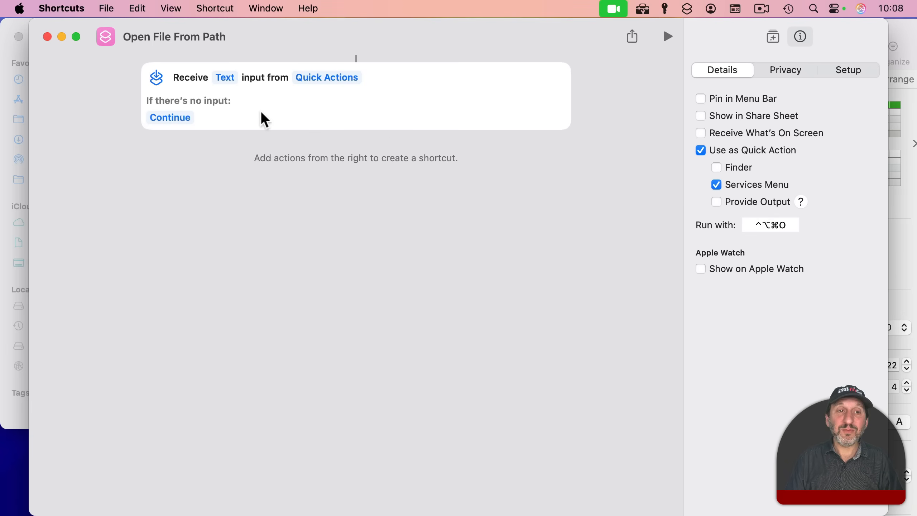
pyautogui.moveTo(292, 120)
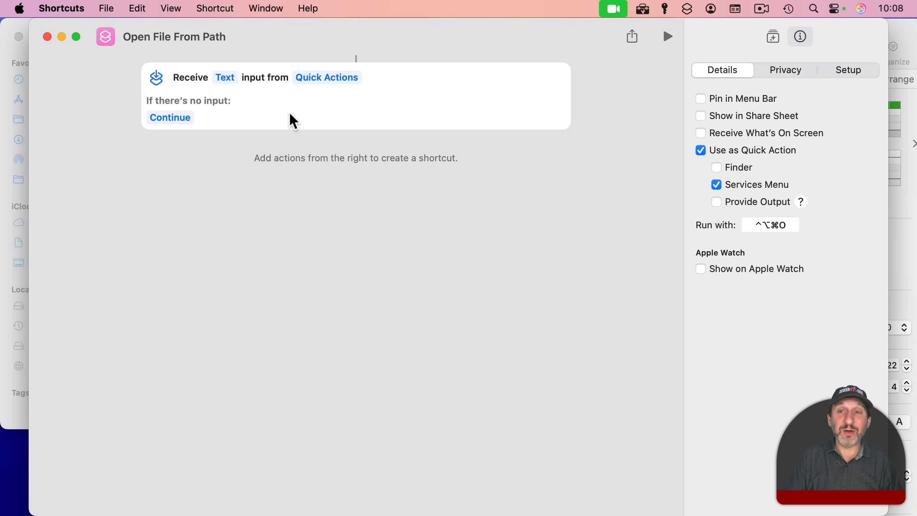
pyautogui.moveTo(732, 112)
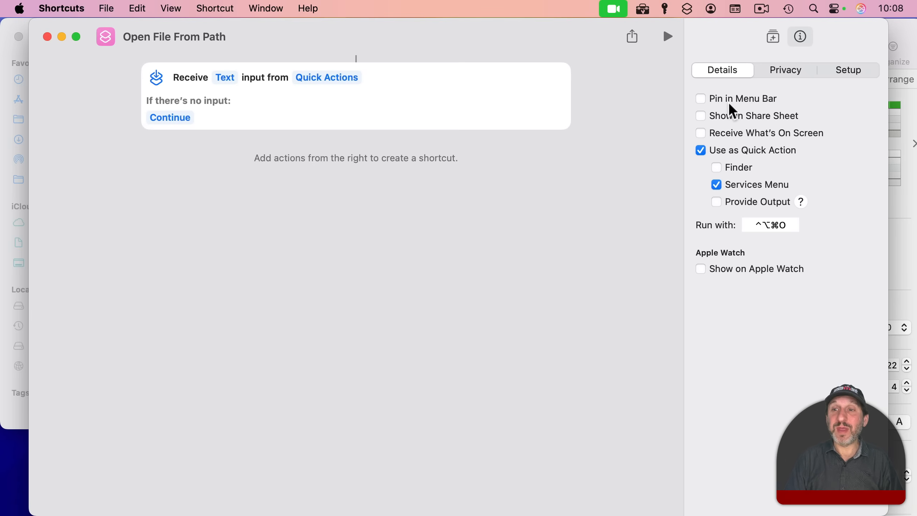
# Add a Get File from Folder action found via 'get file' and deselect Shortcut Input as its folder.
pyautogui.click(772, 36)
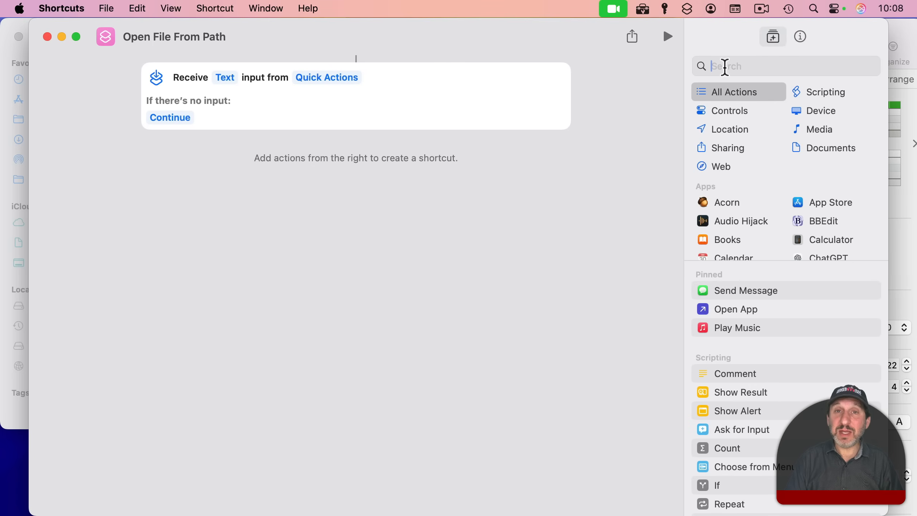
pyautogui.write('get fi')
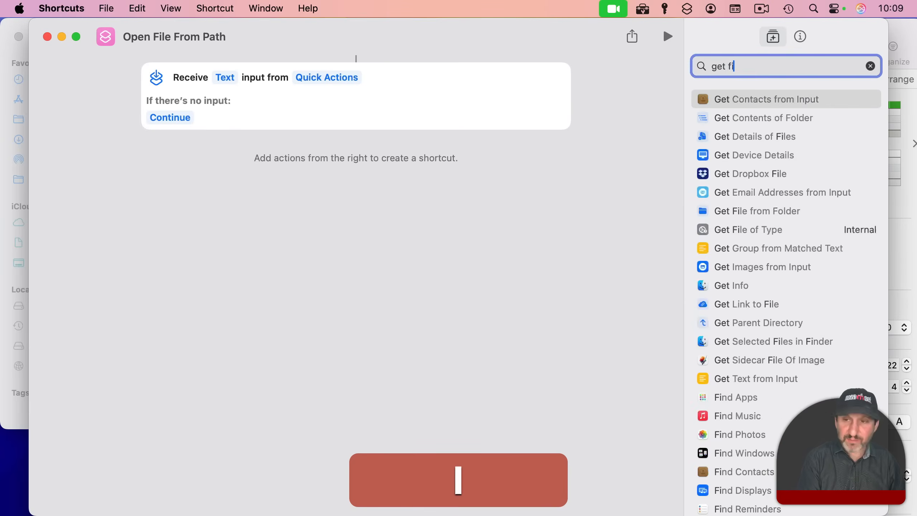
pyautogui.write('le')
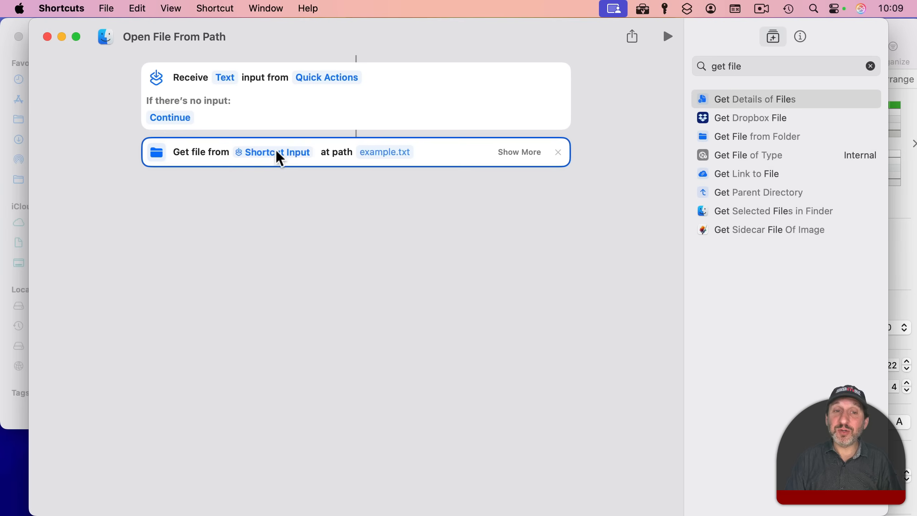
pyautogui.moveTo(402, 158)
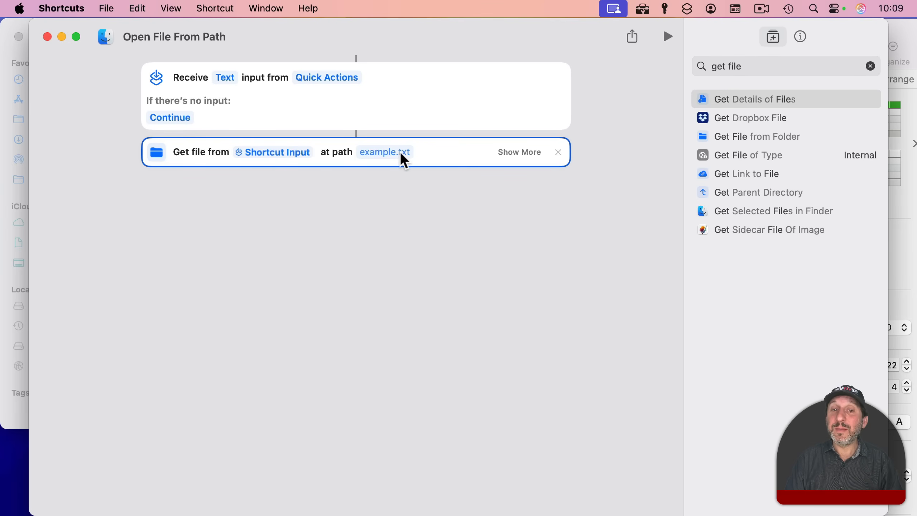
pyautogui.click(277, 151)
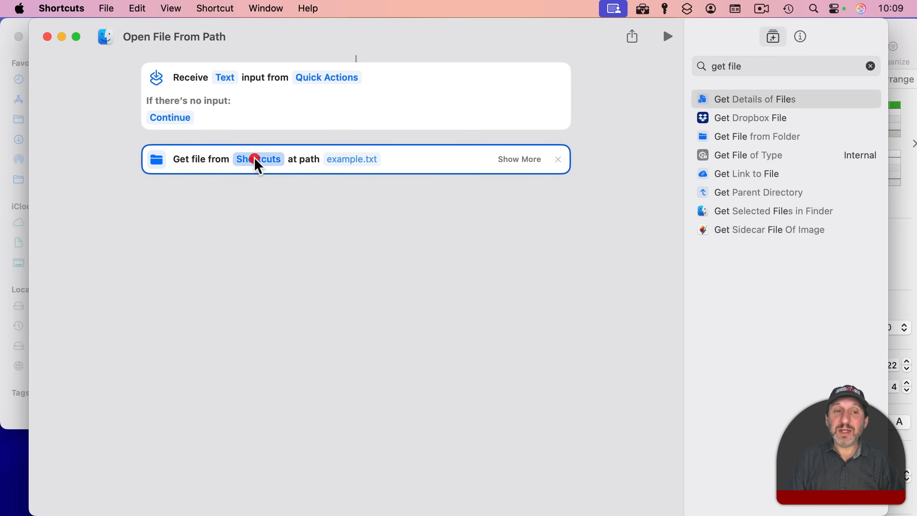
# Set the Get File action's folder to Macintosh HD through the file picker.
pyautogui.click(258, 159)
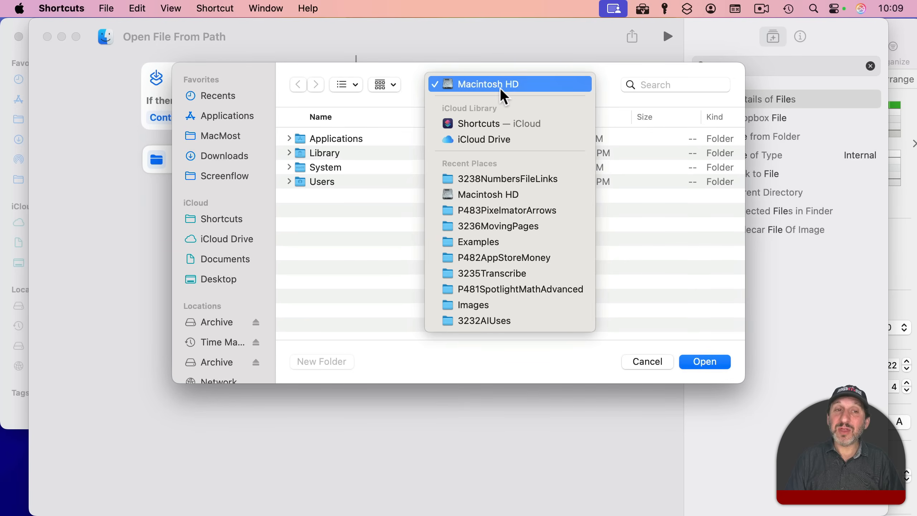
pyautogui.moveTo(406, 170)
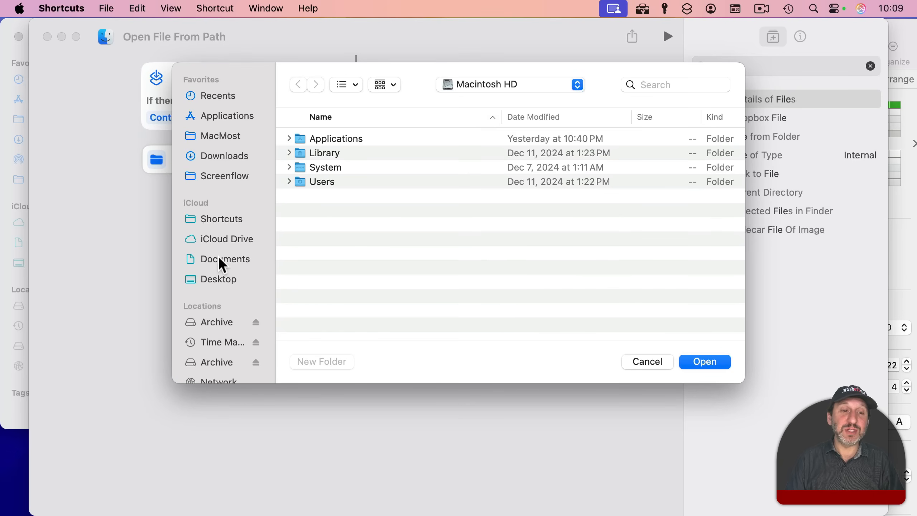
pyautogui.click(224, 259)
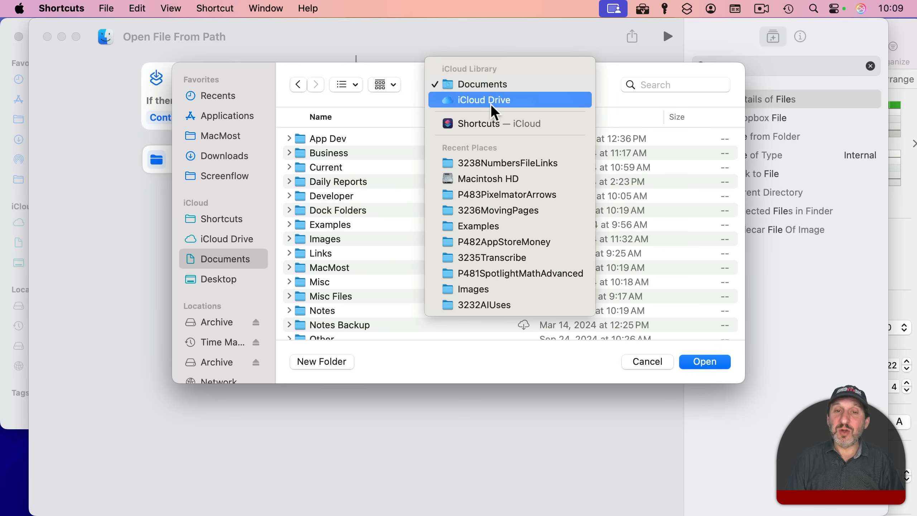
pyautogui.moveTo(532, 105)
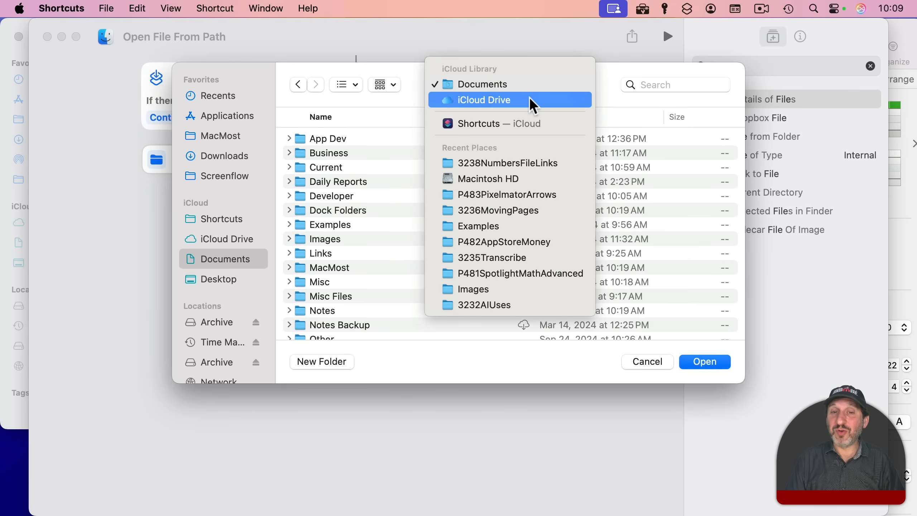
pyautogui.moveTo(266, 152)
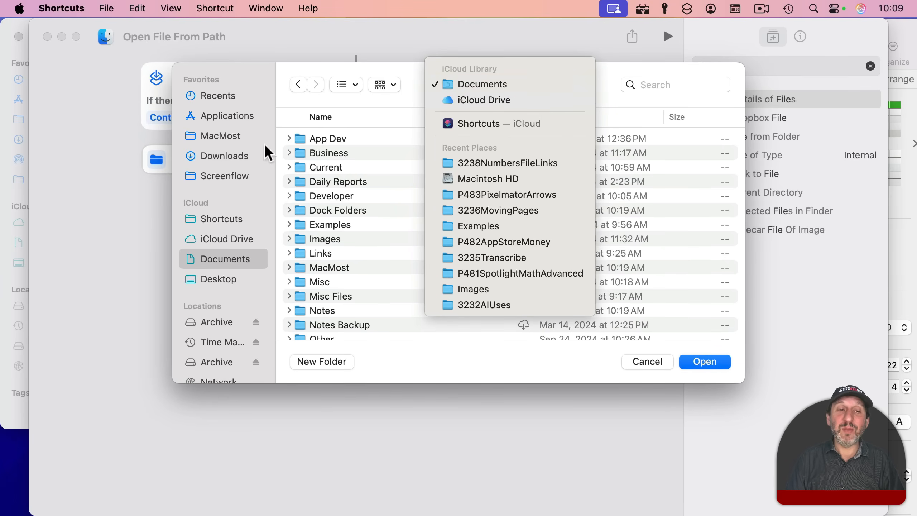
pyautogui.click(225, 156)
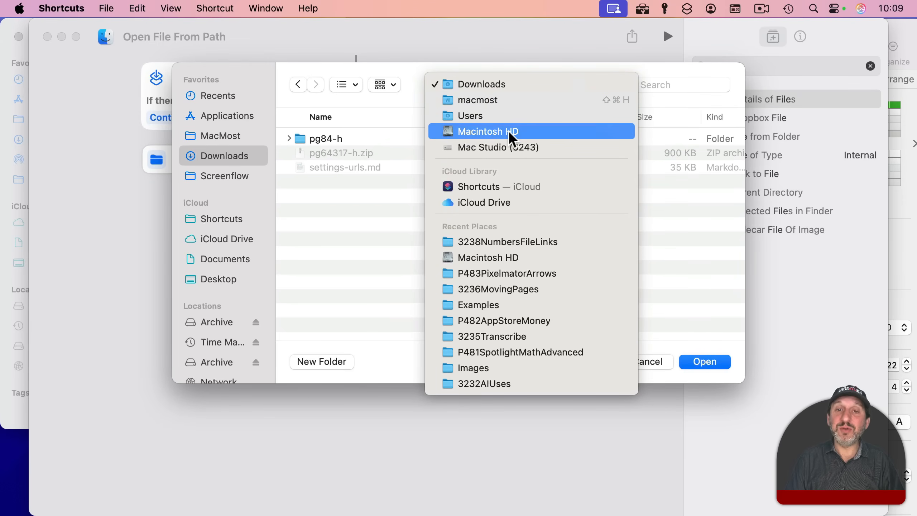
pyautogui.click(488, 131)
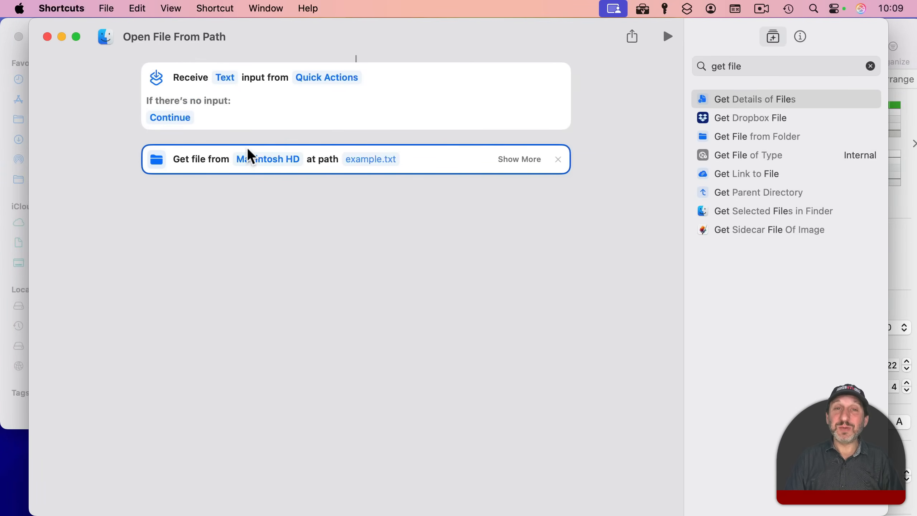
pyautogui.moveTo(283, 170)
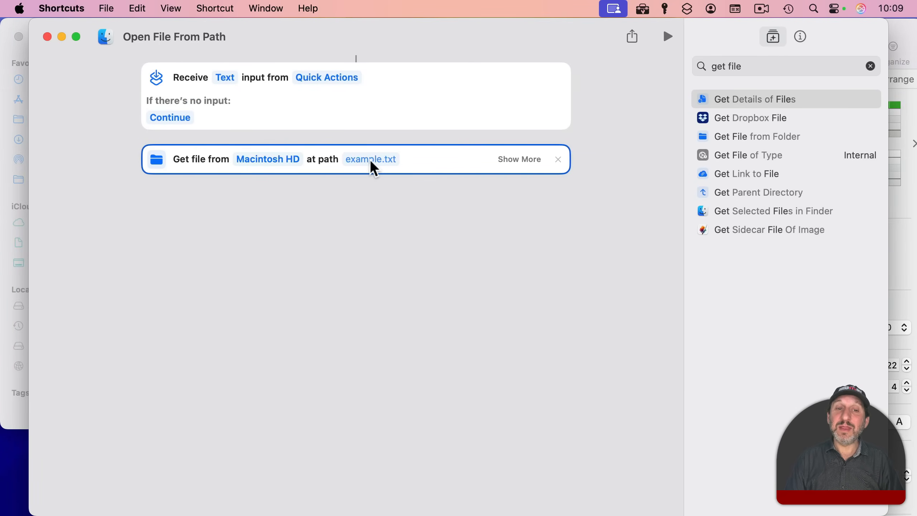
pyautogui.moveTo(186, 81)
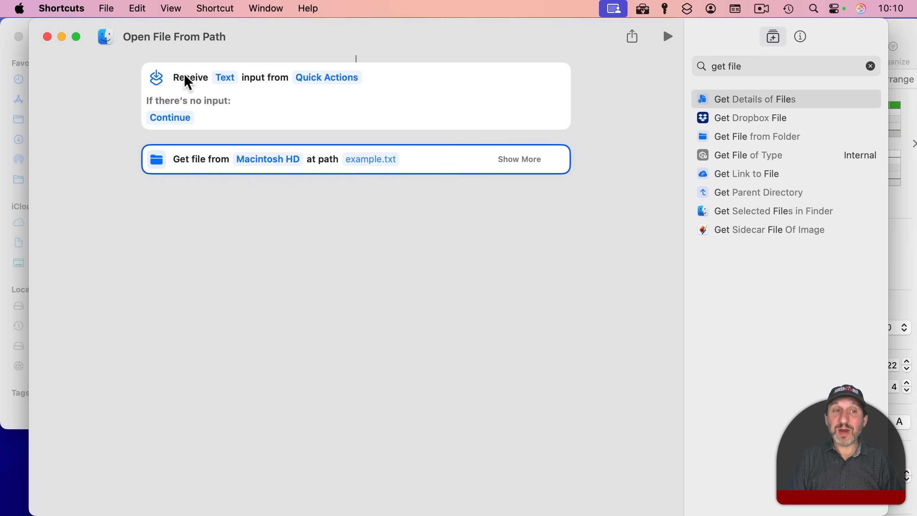
# Replace the example.txt path with the Shortcut Input variable.
pyautogui.click(370, 158)
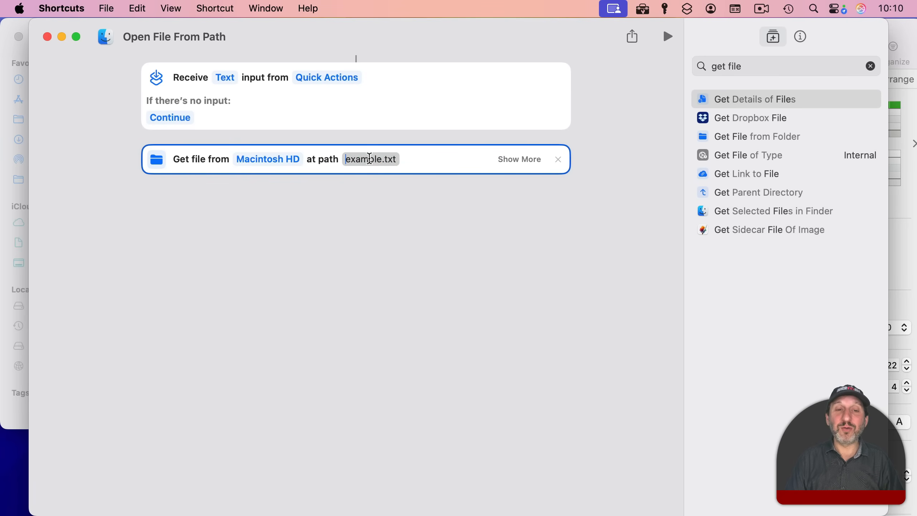
pyautogui.rightClick(370, 158)
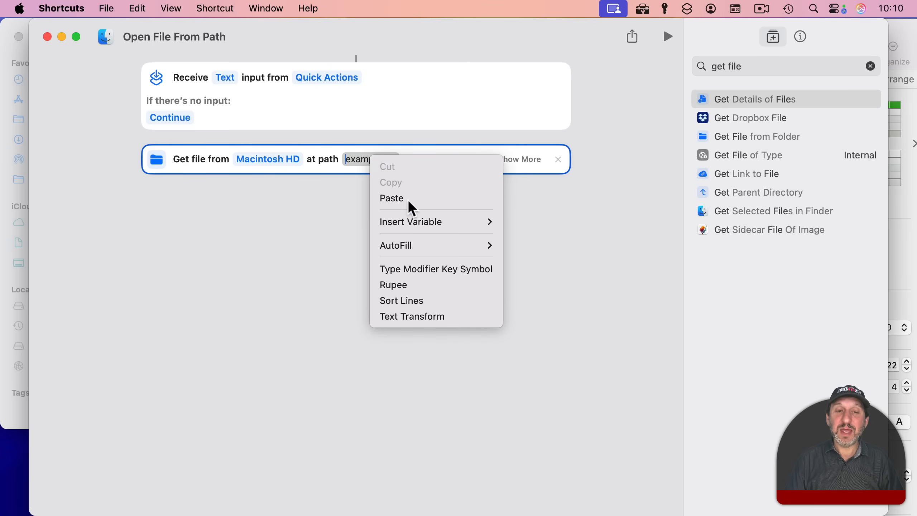
pyautogui.moveTo(411, 222)
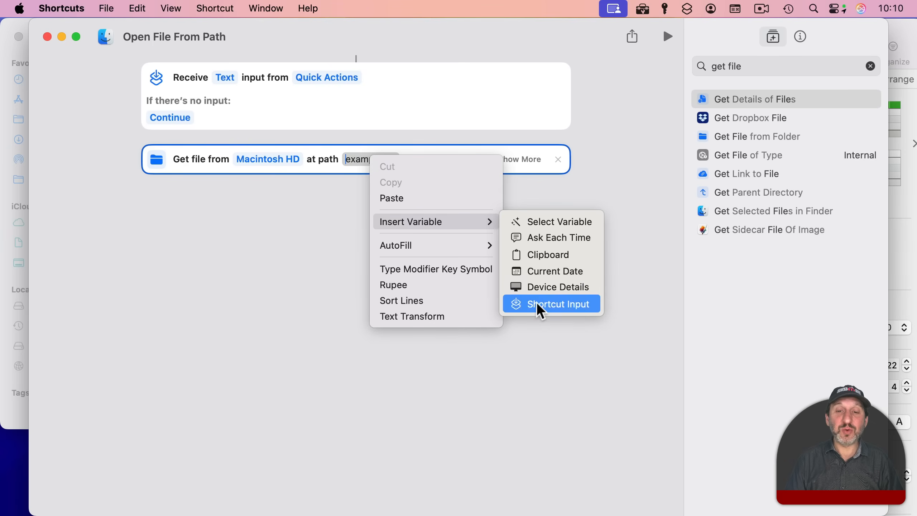
pyautogui.click(550, 304)
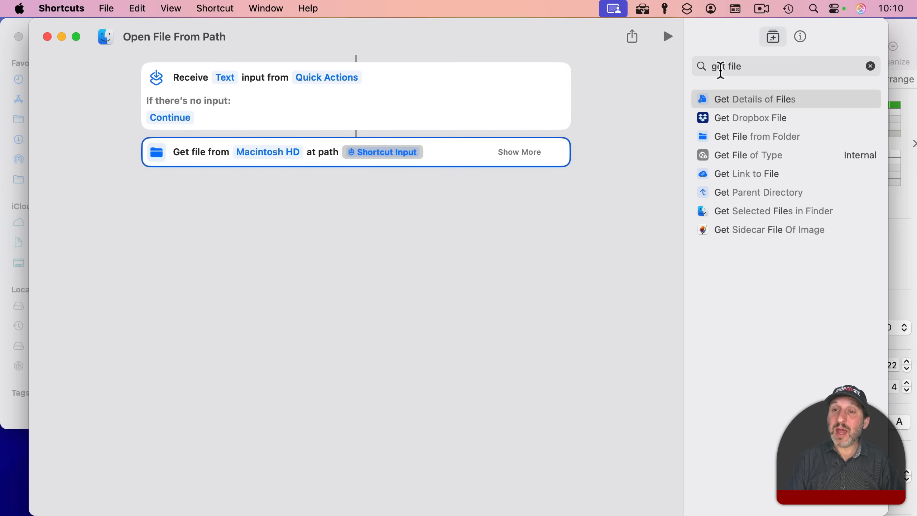
# Append an Open File action that opens the retrieved file in its Default App.
pyautogui.write('open')
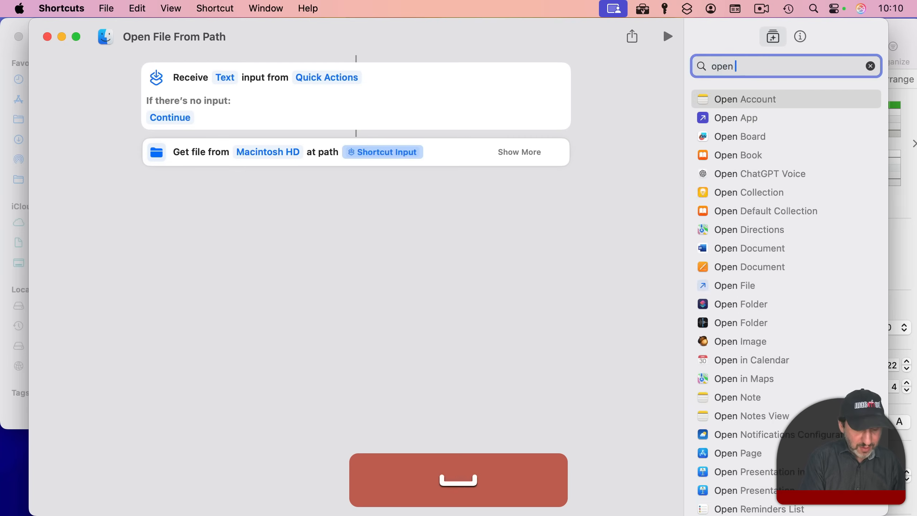
pyautogui.write('file')
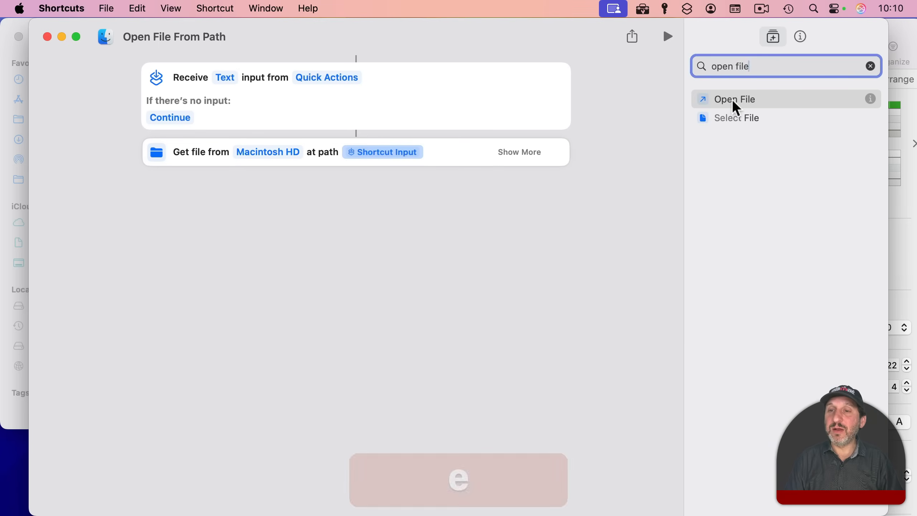
pyautogui.click(734, 99)
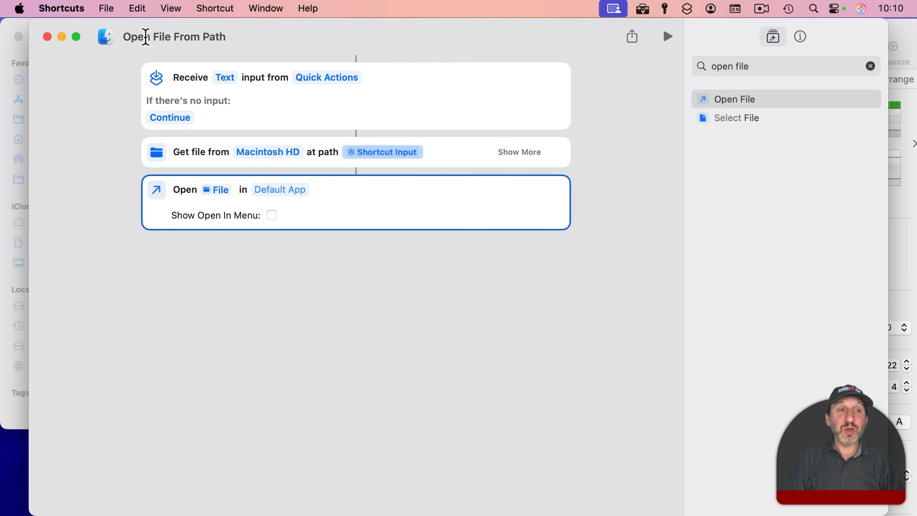
pyautogui.moveTo(316, 43)
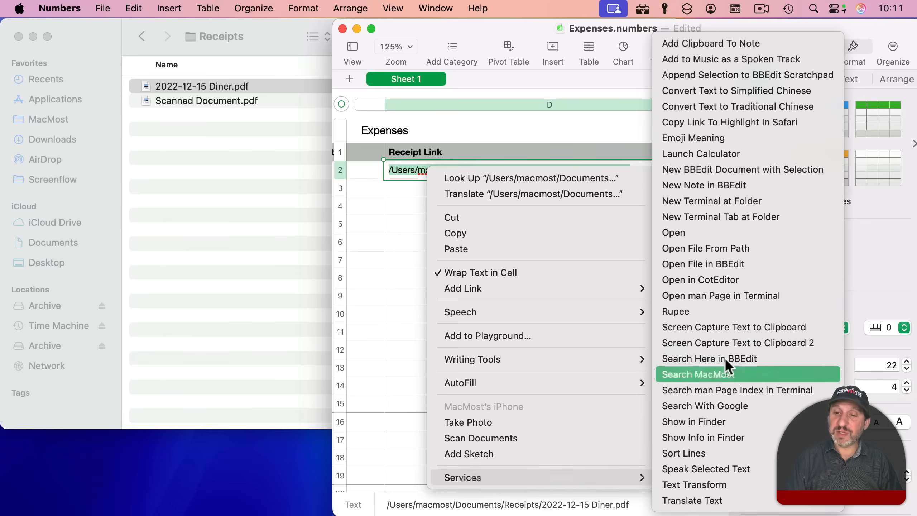
pyautogui.moveTo(706, 248)
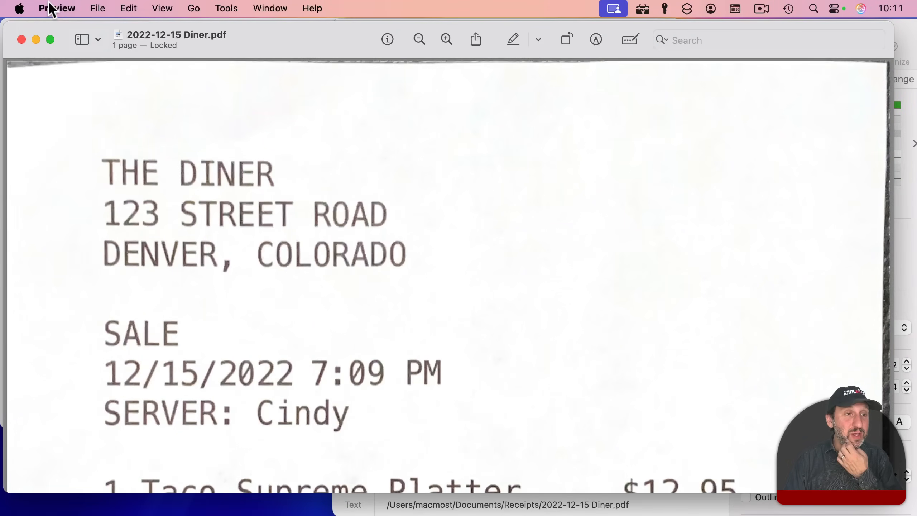
pyautogui.moveTo(21, 40)
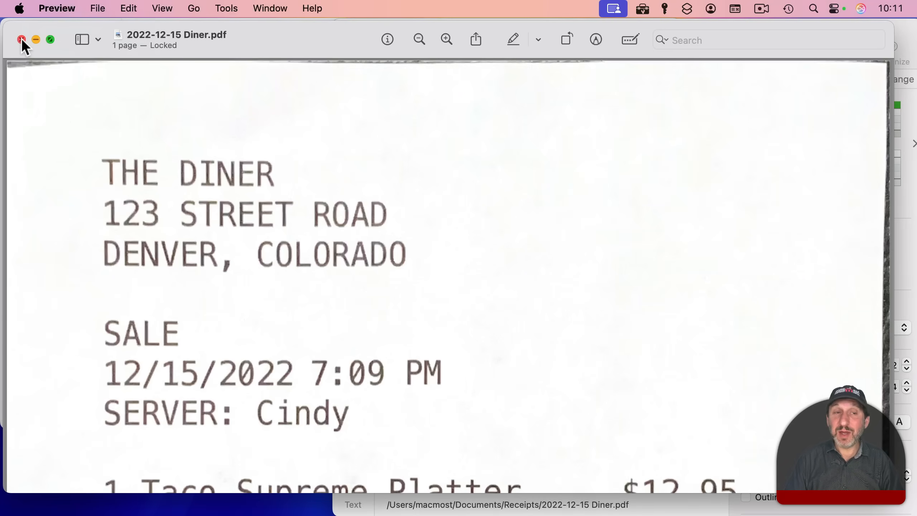
# Close the Diner receipt window in Preview, returning to the Expenses sheet.
pyautogui.click(22, 39)
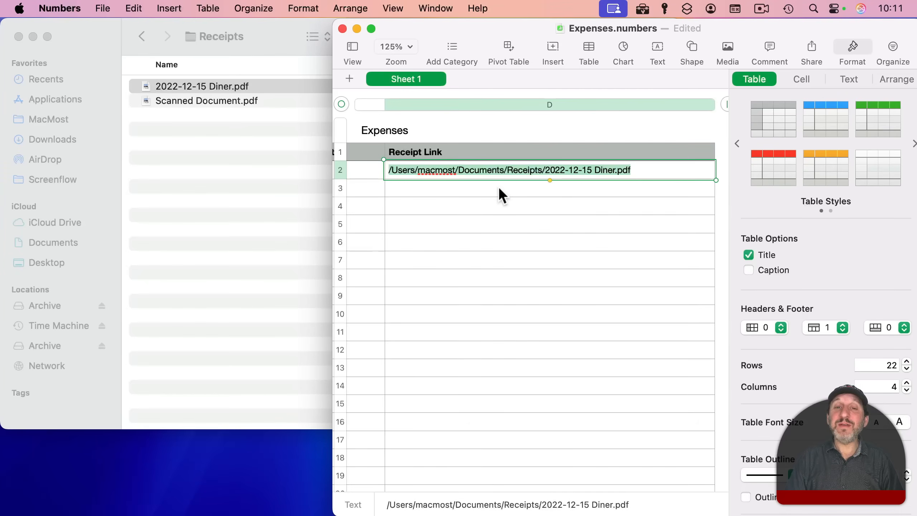
pyautogui.moveTo(511, 216)
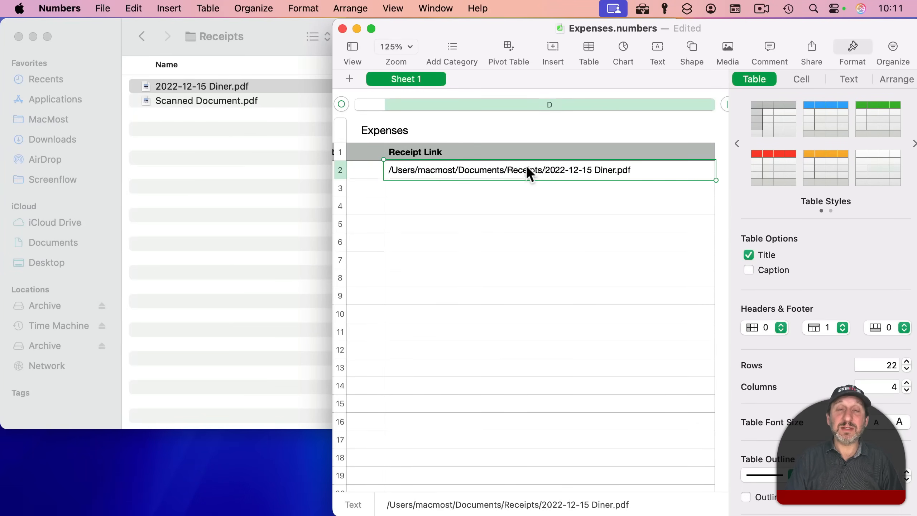
pyautogui.moveTo(516, 179)
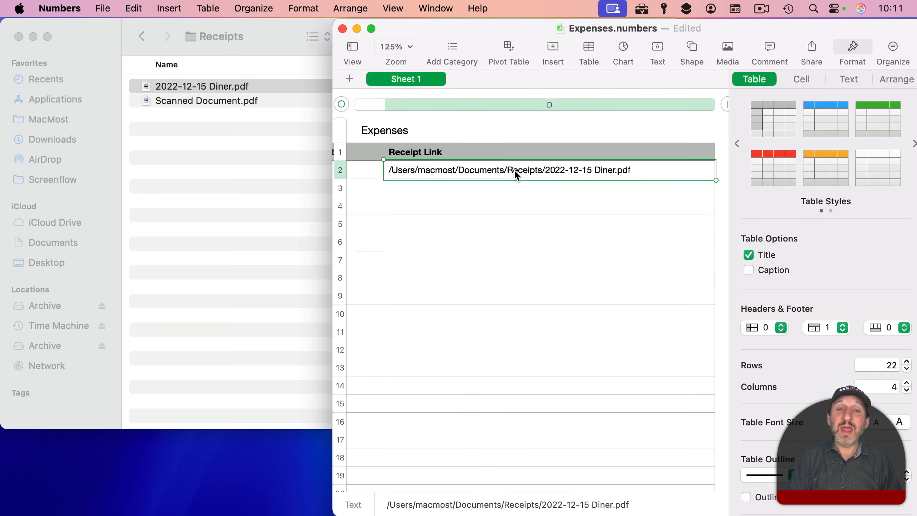
# Select the Diner receipt path cell, then bring the Finder iCloud Drive window forward.
pyautogui.click(506, 169)
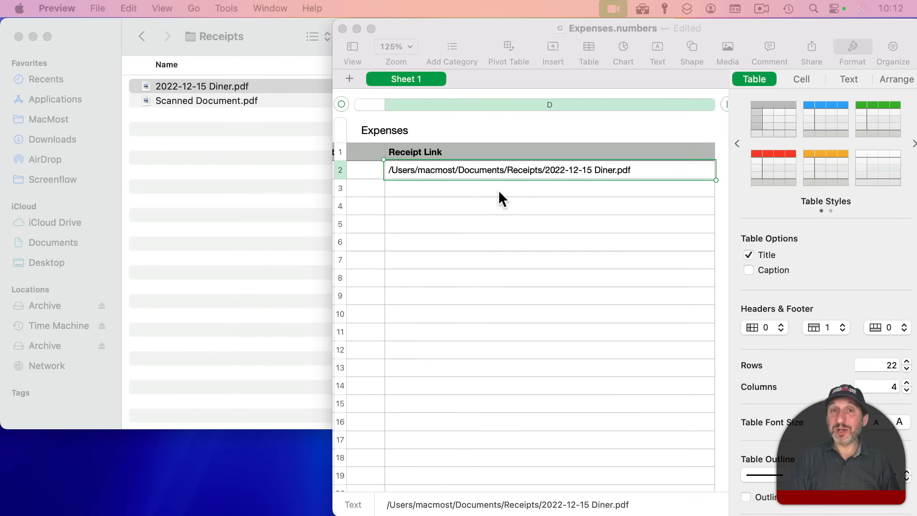
pyautogui.moveTo(425, 187)
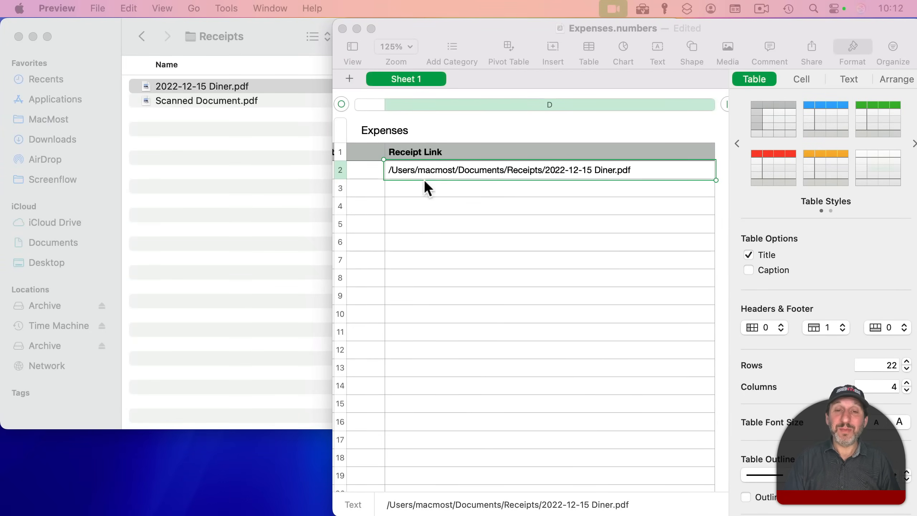
pyautogui.moveTo(552, 179)
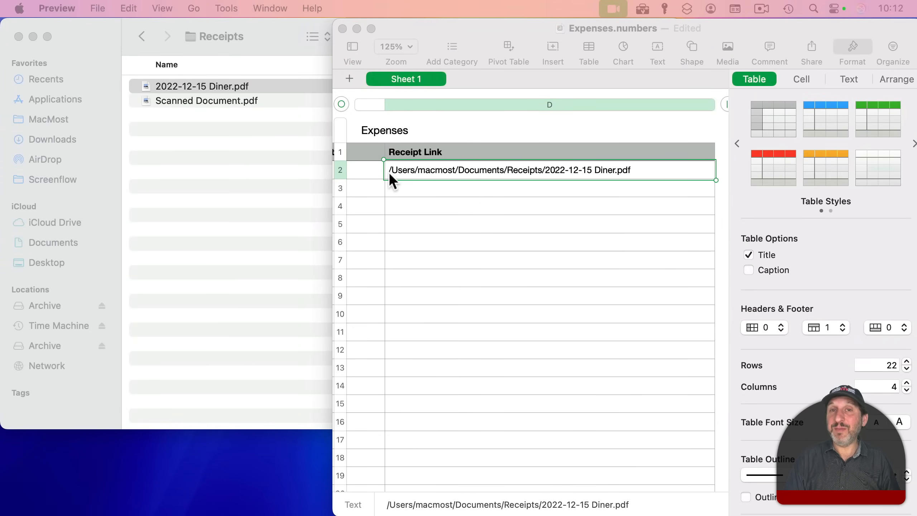
pyautogui.moveTo(684, 184)
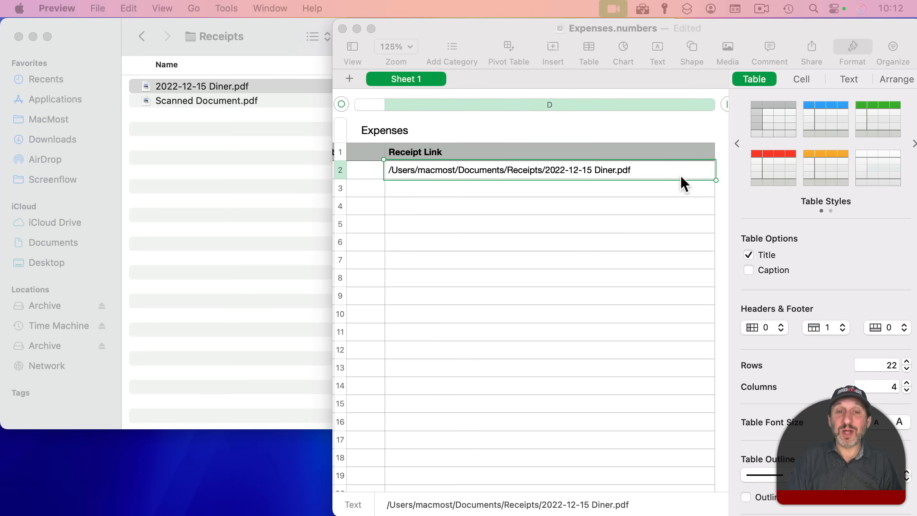
pyautogui.click(53, 222)
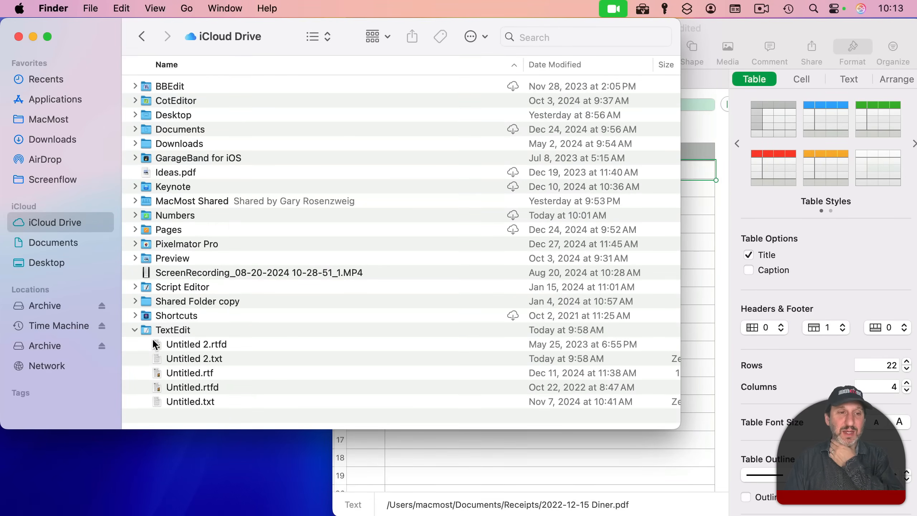
# Add the Ideas.pdf iCloud Drive path as a second entry in the Receipt Link column.
pyautogui.click(176, 172)
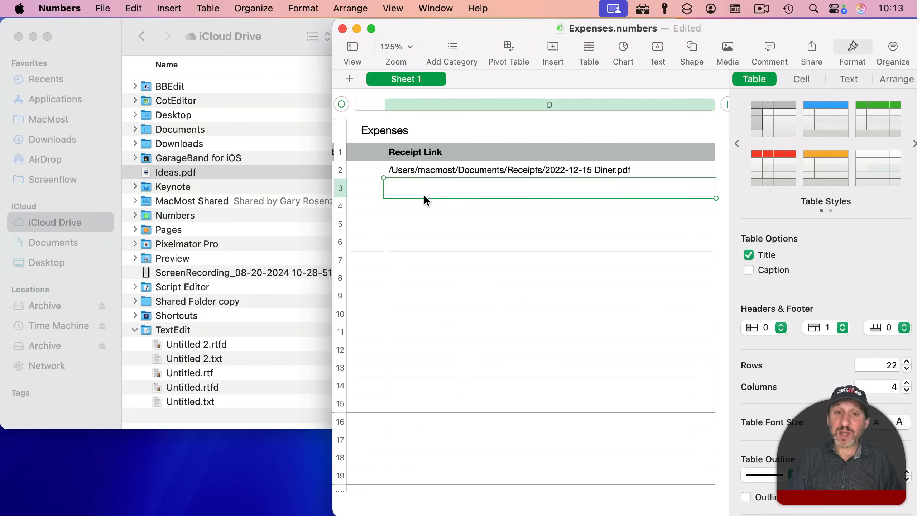
pyautogui.press('cmd+v')
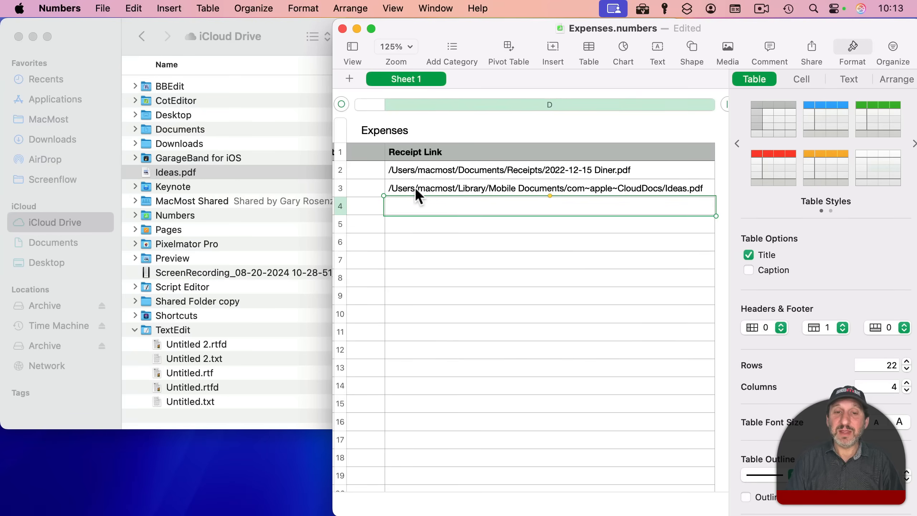
pyautogui.moveTo(503, 196)
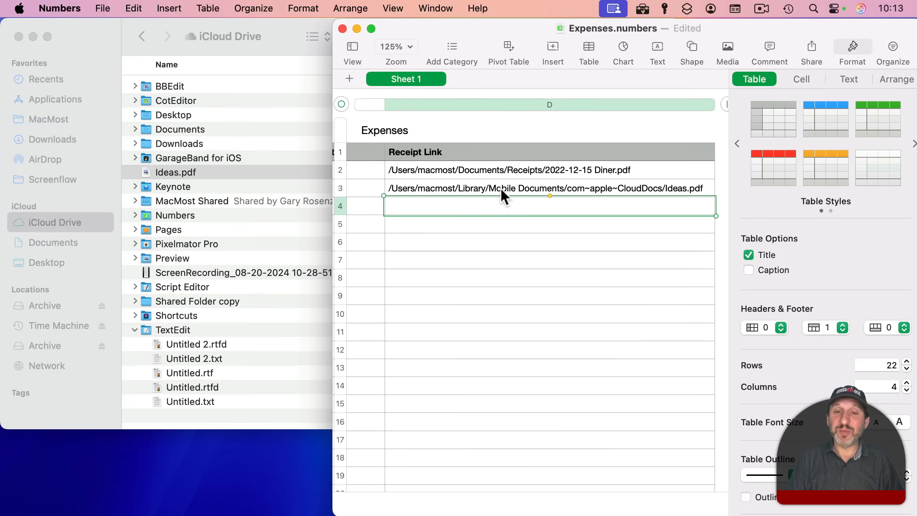
pyautogui.moveTo(579, 196)
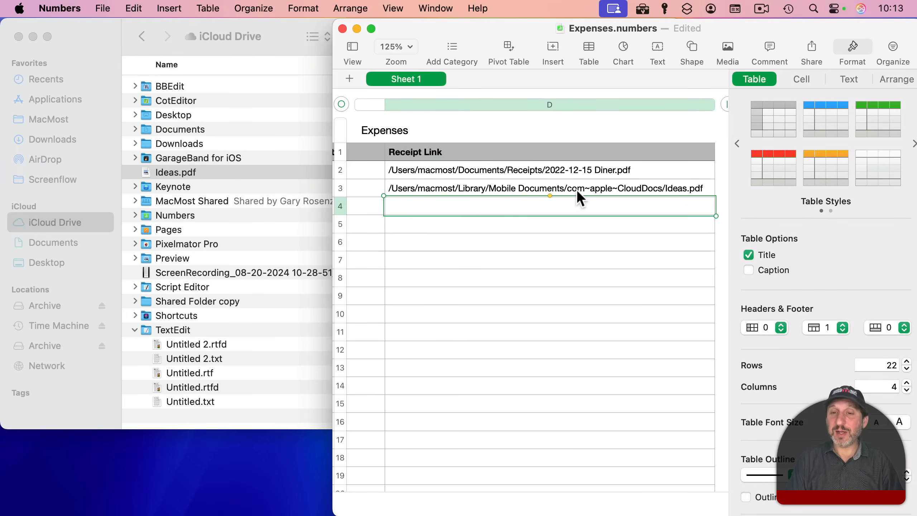
pyautogui.moveTo(654, 196)
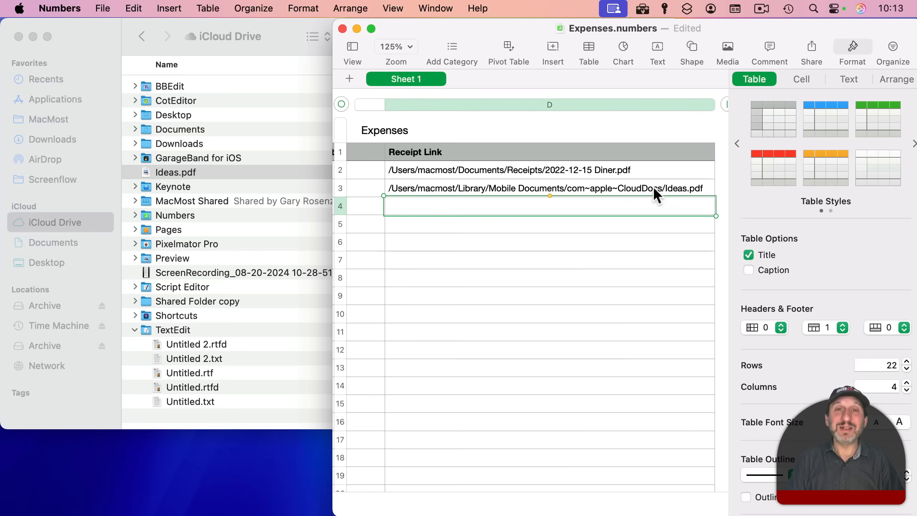
pyautogui.moveTo(412, 192)
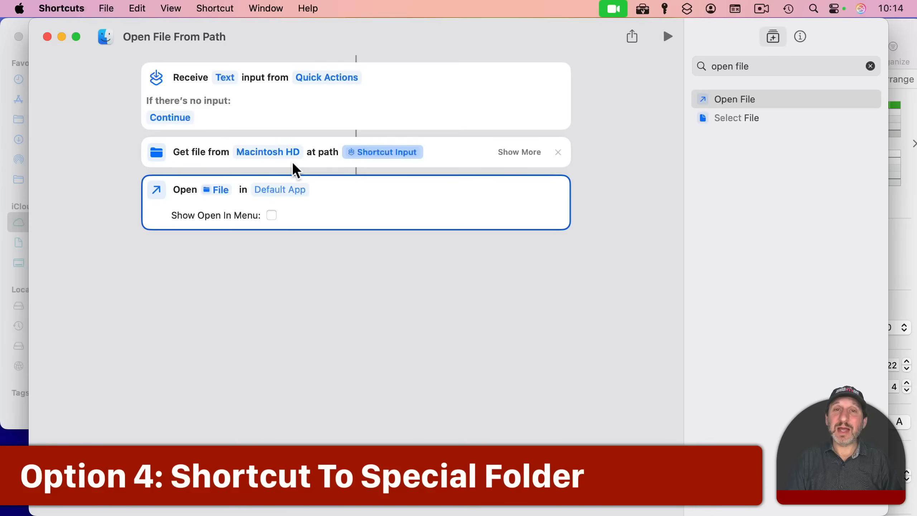
pyautogui.moveTo(234, 159)
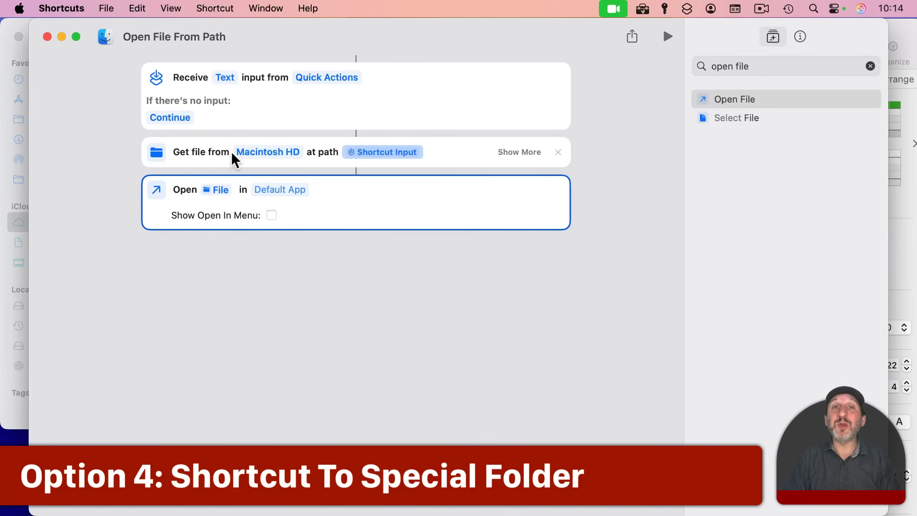
pyautogui.moveTo(275, 161)
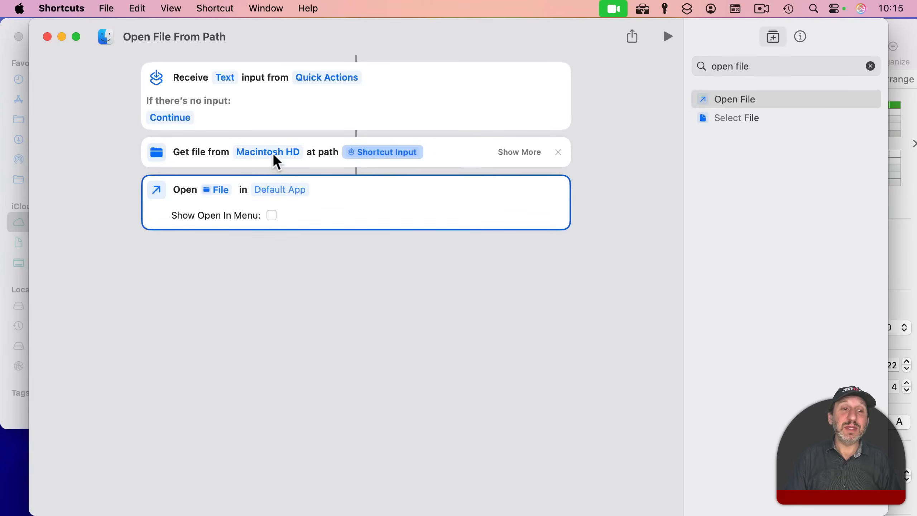
# Point the Get File action at the Documents > Receipts folder instead of Macintosh HD.
pyautogui.click(267, 151)
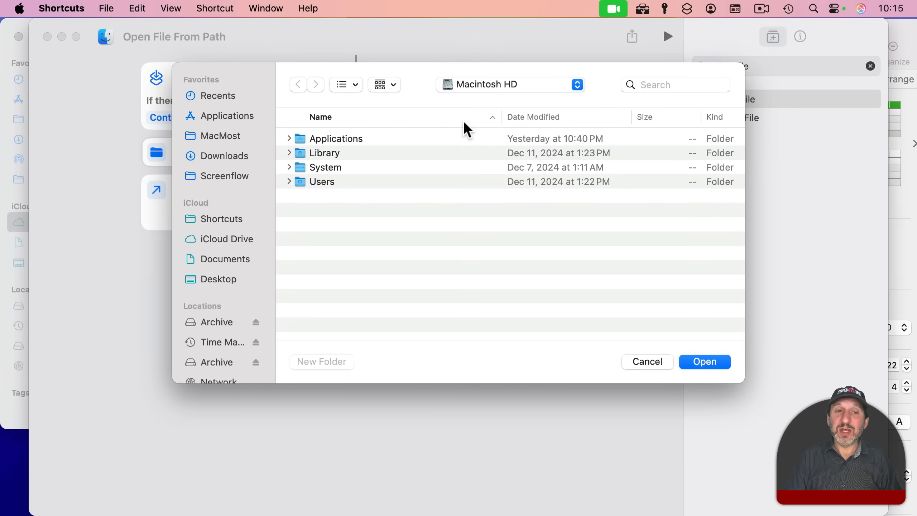
pyautogui.moveTo(381, 149)
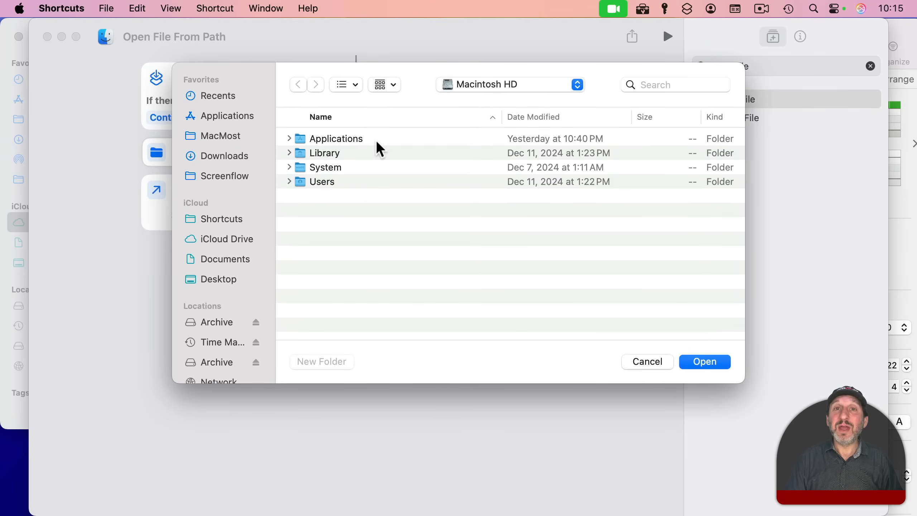
pyautogui.click(221, 239)
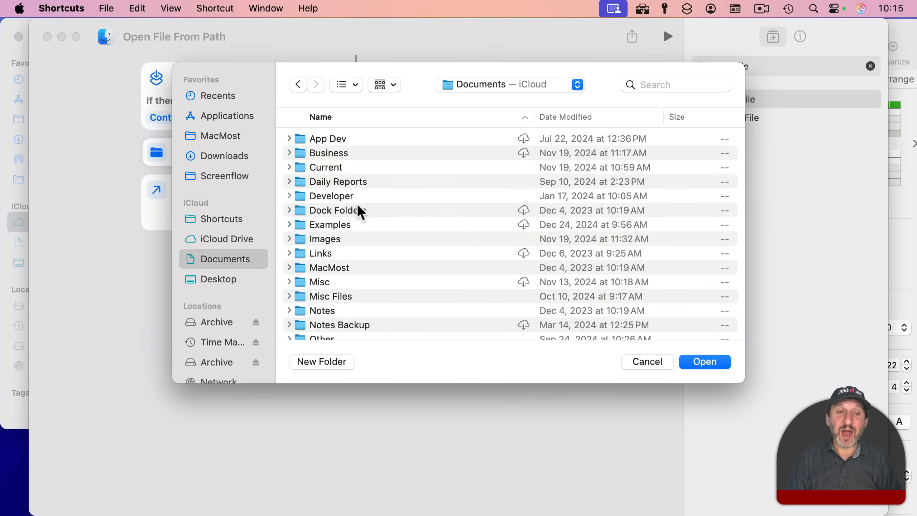
pyautogui.scroll(-3)
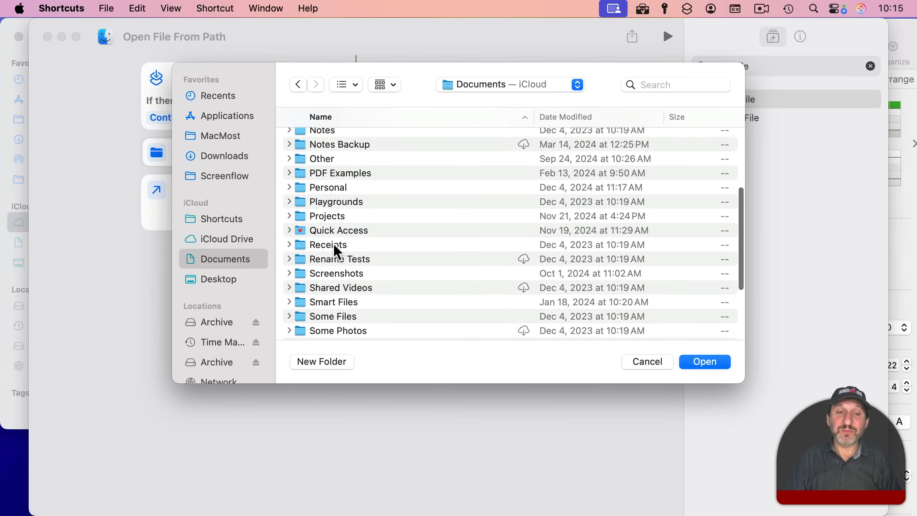
pyautogui.click(328, 245)
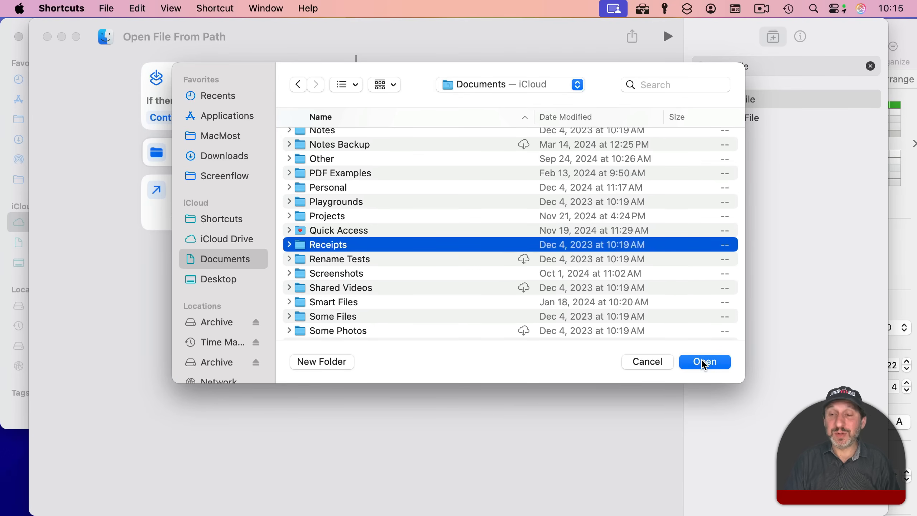
pyautogui.click(704, 361)
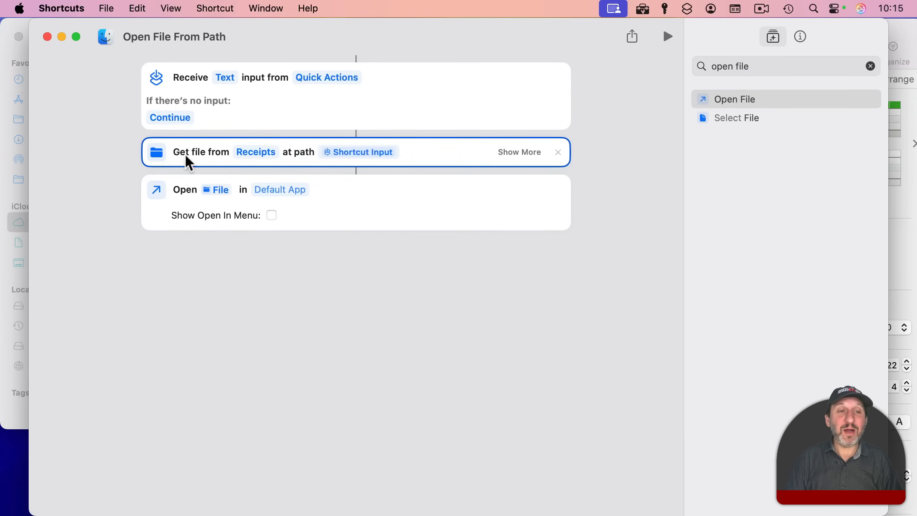
pyautogui.moveTo(295, 159)
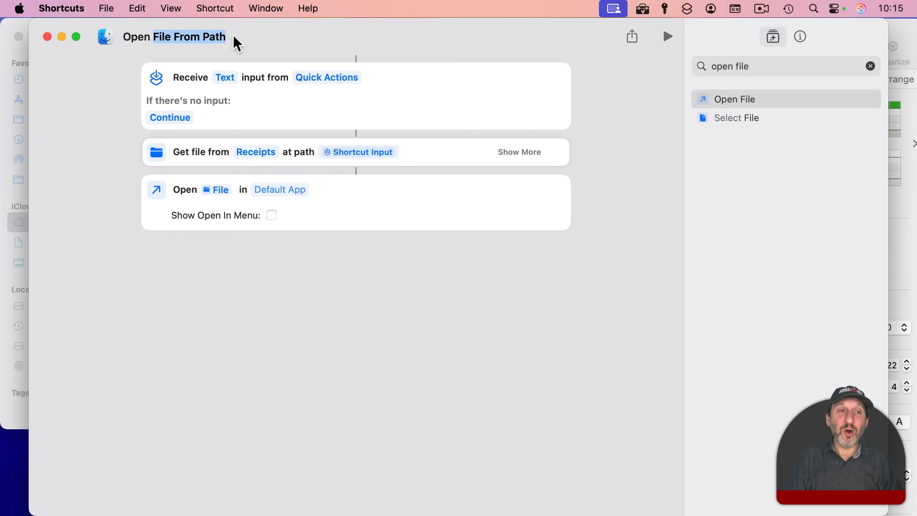
# Rename the shortcut to 'Open Receipt'.
pyautogui.write('Open Receipt')
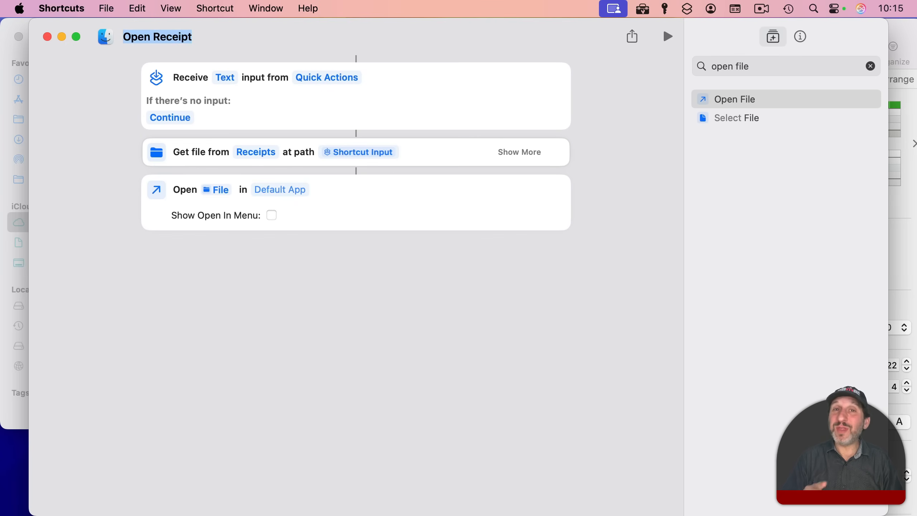
pyautogui.moveTo(286, 157)
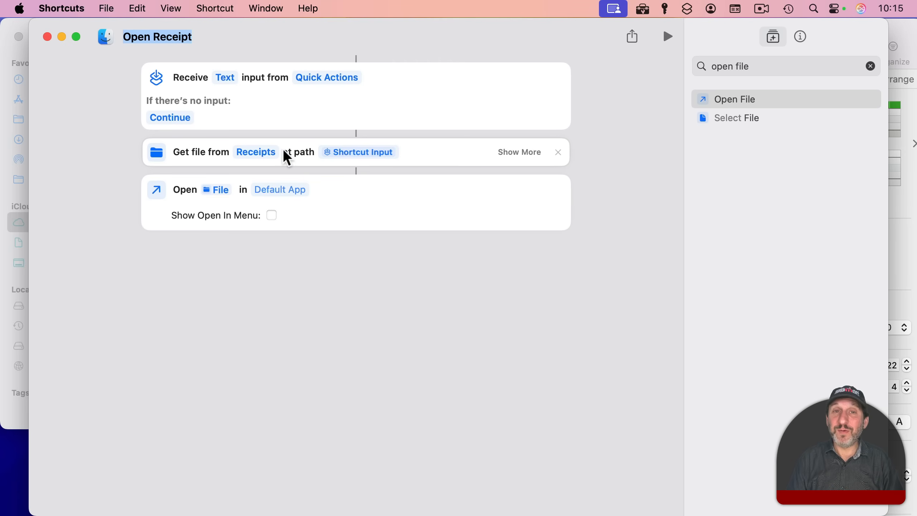
pyautogui.click(800, 36)
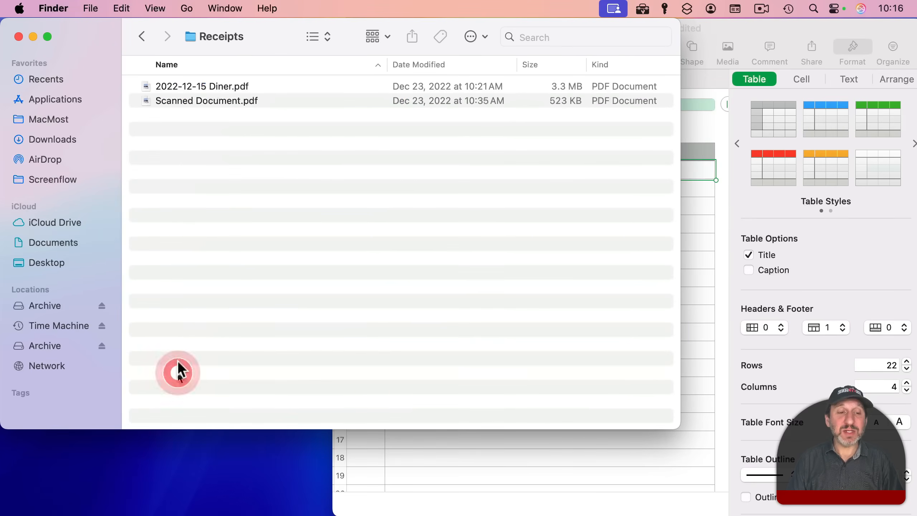
# Fill the Receipt Link cells with plain names 2022-12-15 Diner.pdf and Scanned Document.pdf from Finder.
pyautogui.click(202, 86)
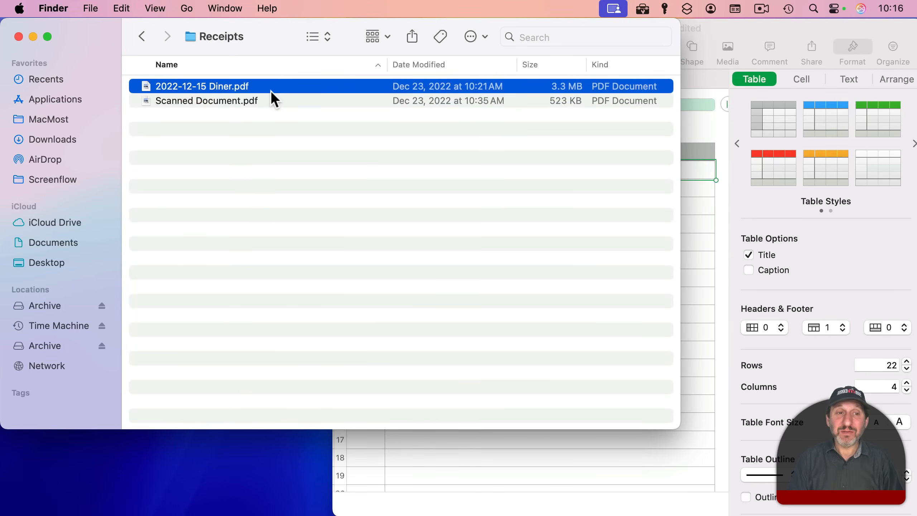
pyautogui.press('cmd+c')
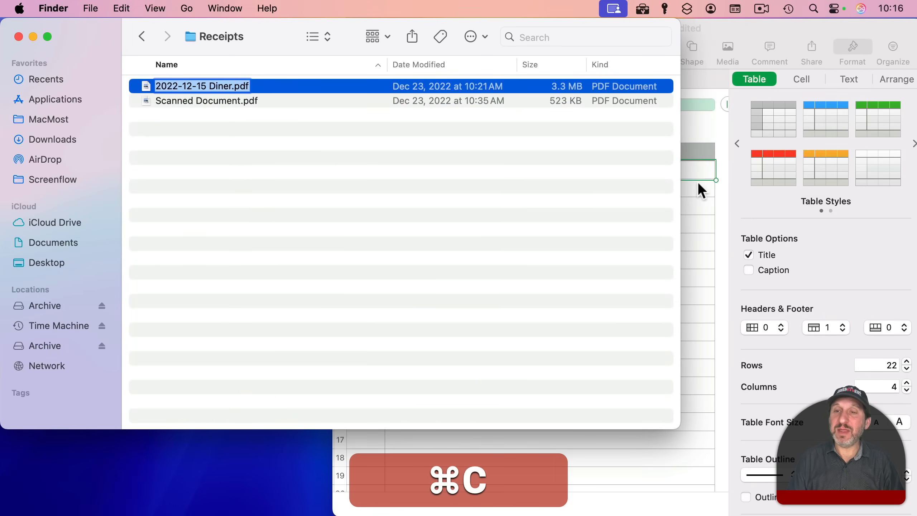
pyautogui.press('cmd+v')
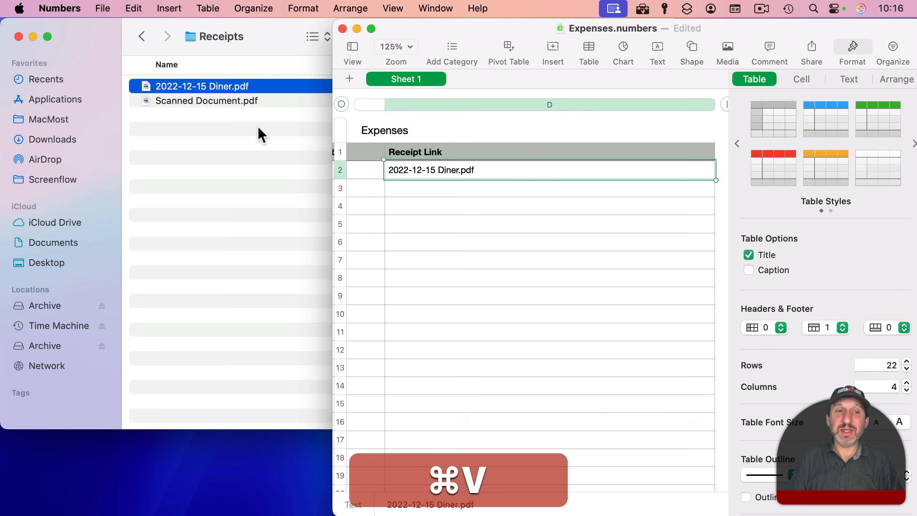
pyautogui.click(206, 100)
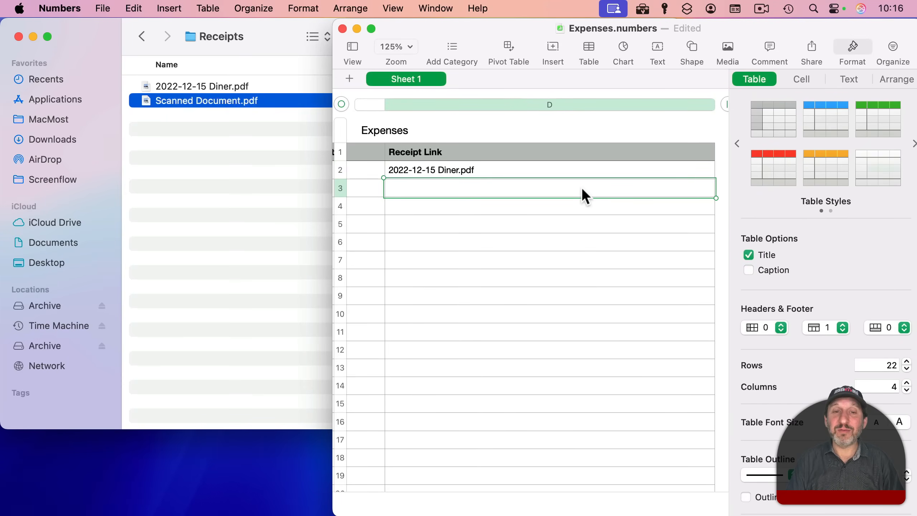
pyautogui.press('return')
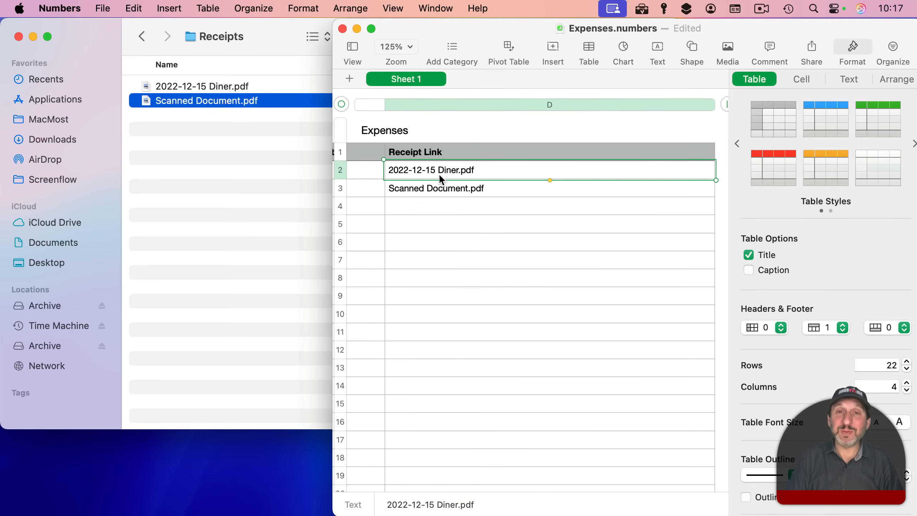
# Select a receipt name in the table and open it in Preview with the Open Receipt shortcut.
pyautogui.doubleClick(431, 170)
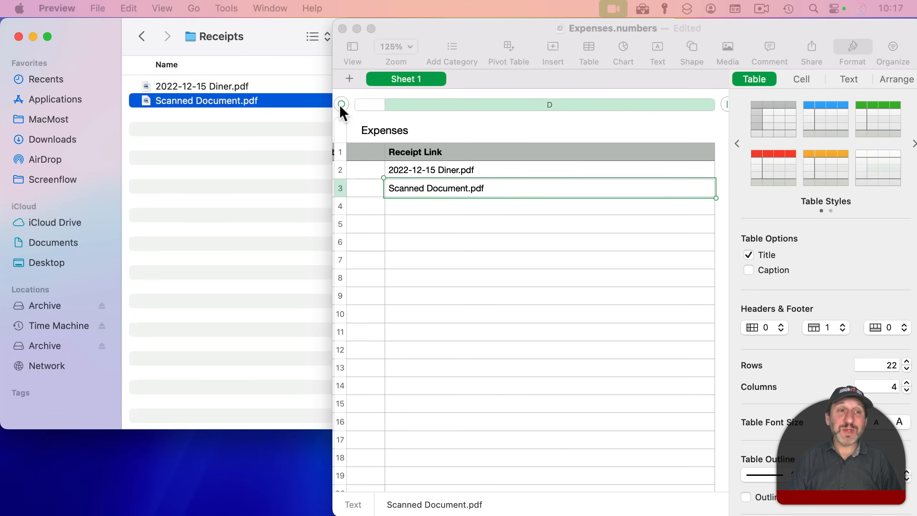
pyautogui.moveTo(257, 82)
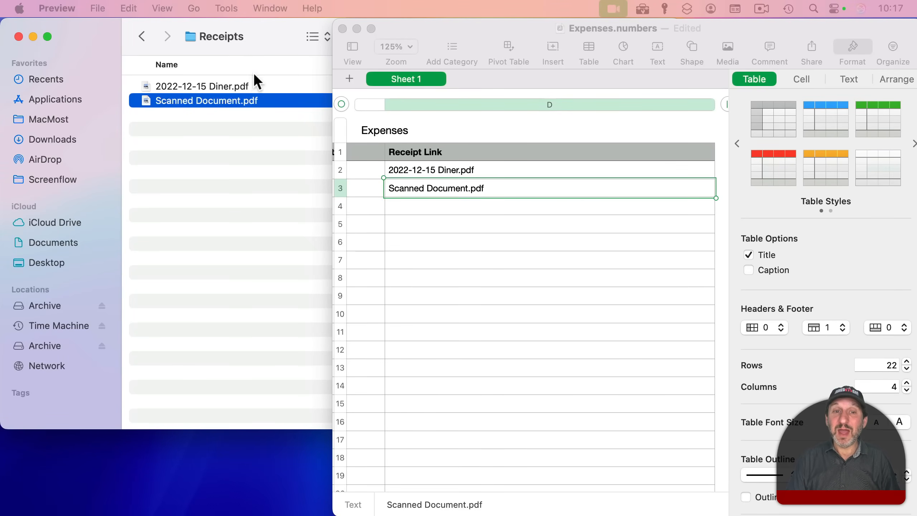
pyautogui.moveTo(225, 46)
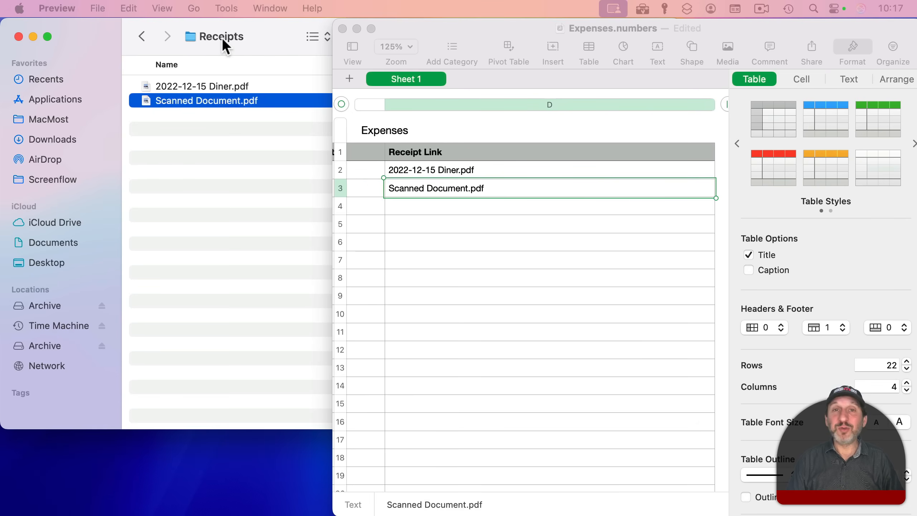
pyautogui.click(433, 170)
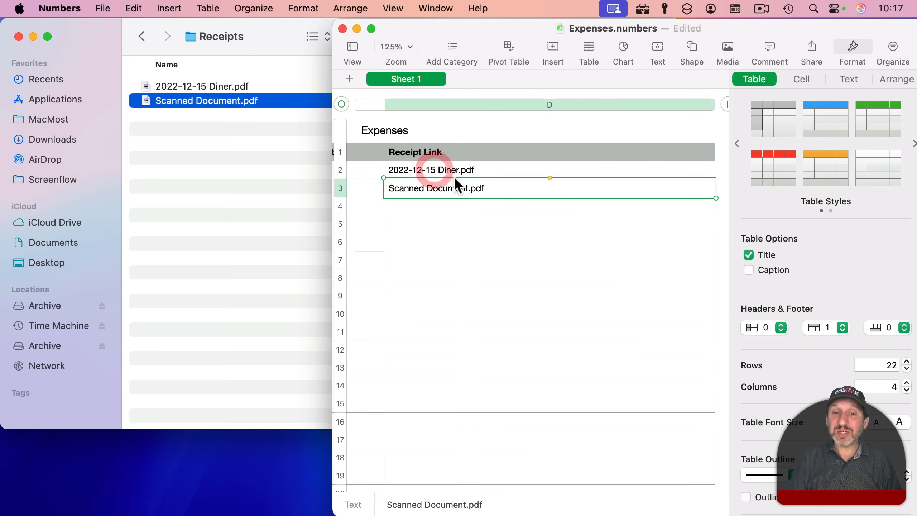
pyautogui.press('cmd+tab')
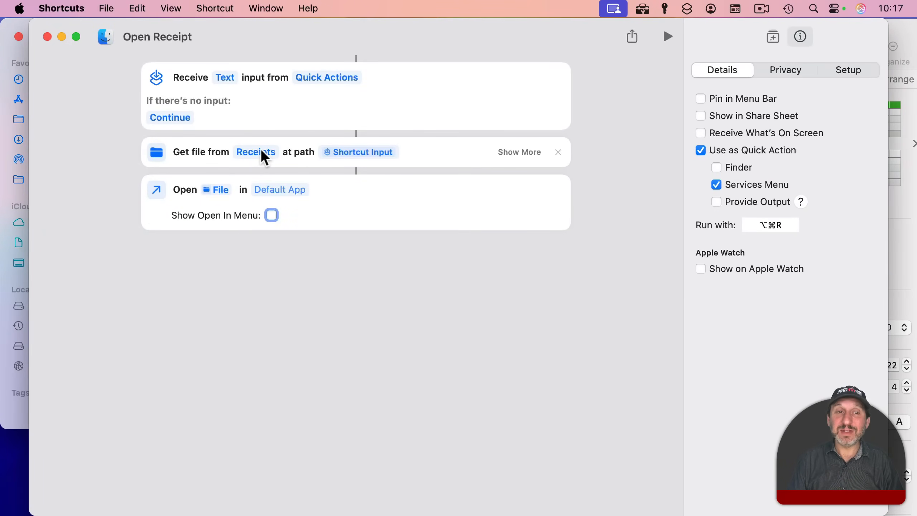
pyautogui.moveTo(405, 162)
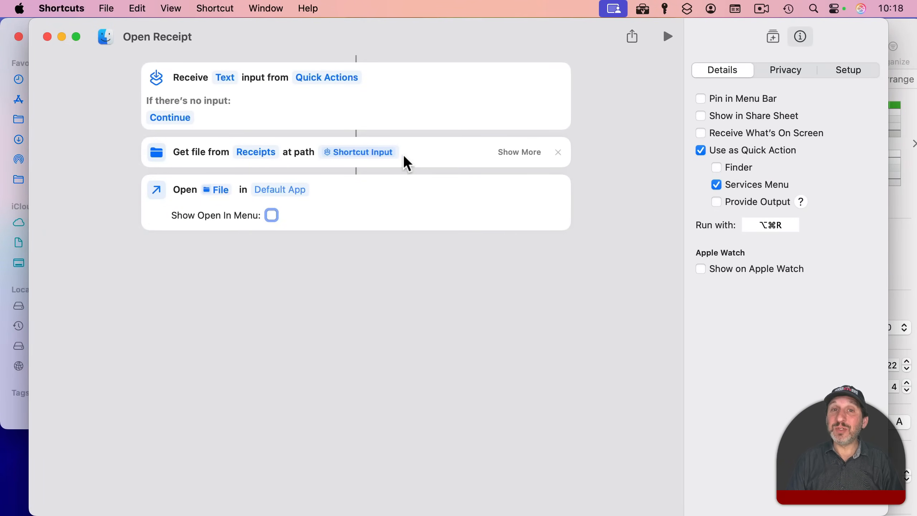